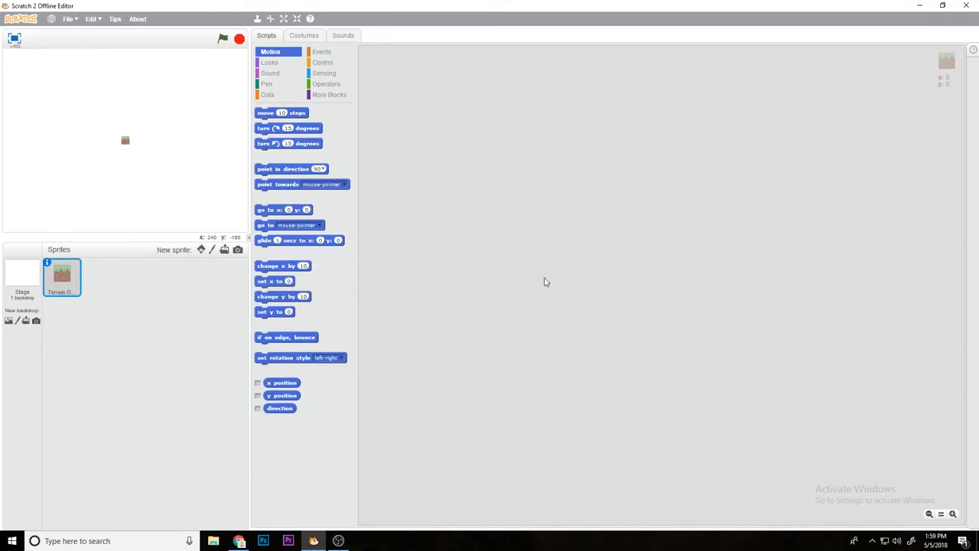
{"action": "mouse_move", "coordinate": [504, 279]}
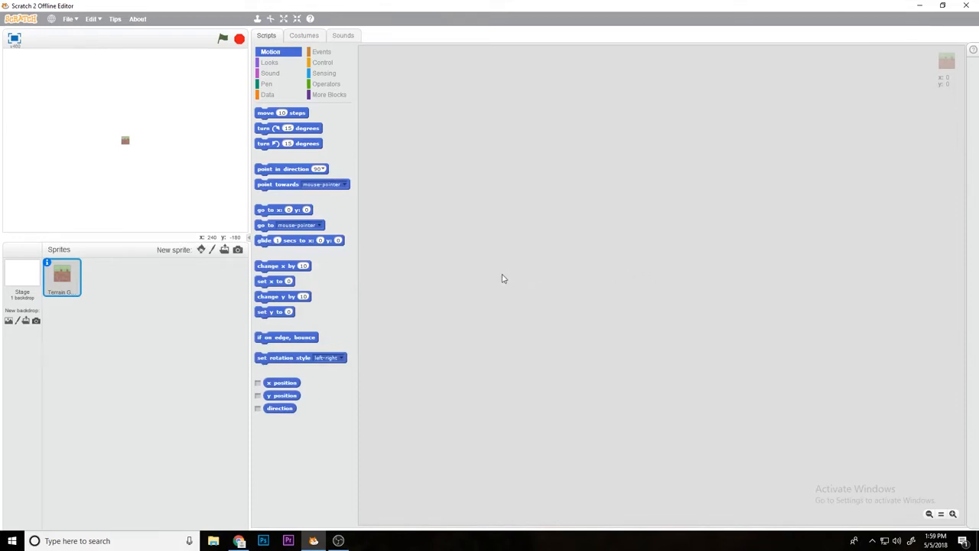
{"action": "mouse_move", "coordinate": [499, 281]}
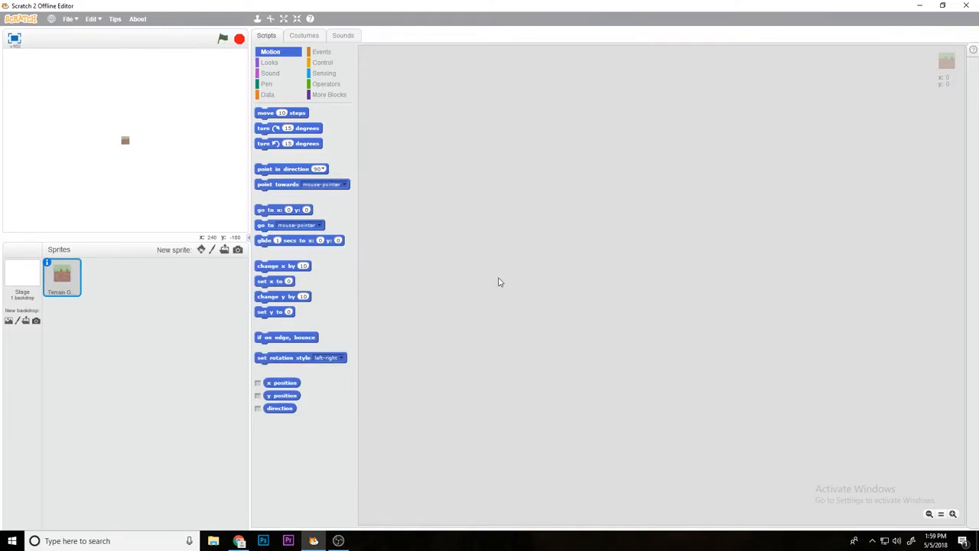
- Show the Terrain sprite's costumes: Dirt, Stone and Grass tiles
{"action": "left_click", "coordinate": [303, 35]}
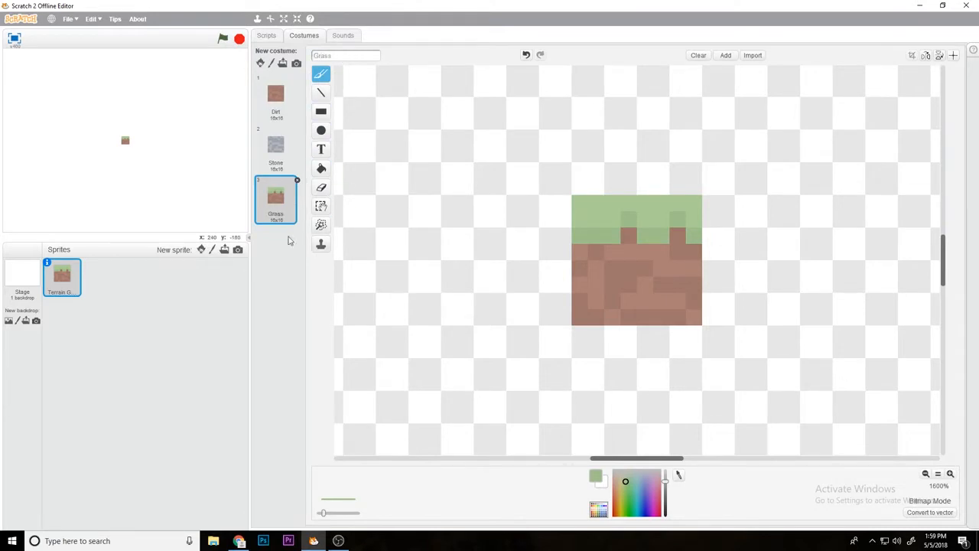
- Select Dirt as the current costume and go back to the scripts area
{"action": "left_click", "coordinate": [276, 95]}
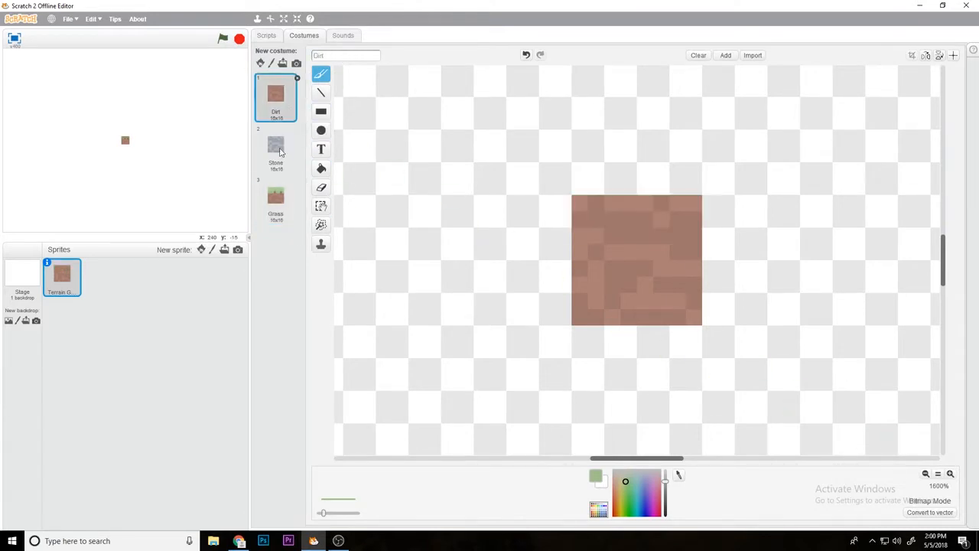
{"action": "left_click", "coordinate": [264, 35]}
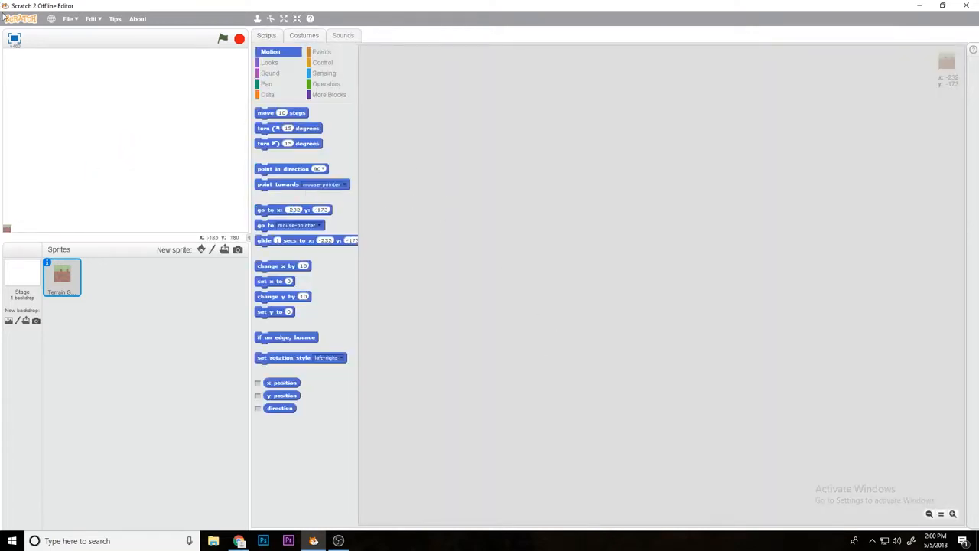
- Place a 'go to x: y:' block from Motion into the empty scripts area
{"action": "left_click", "coordinate": [266, 83]}
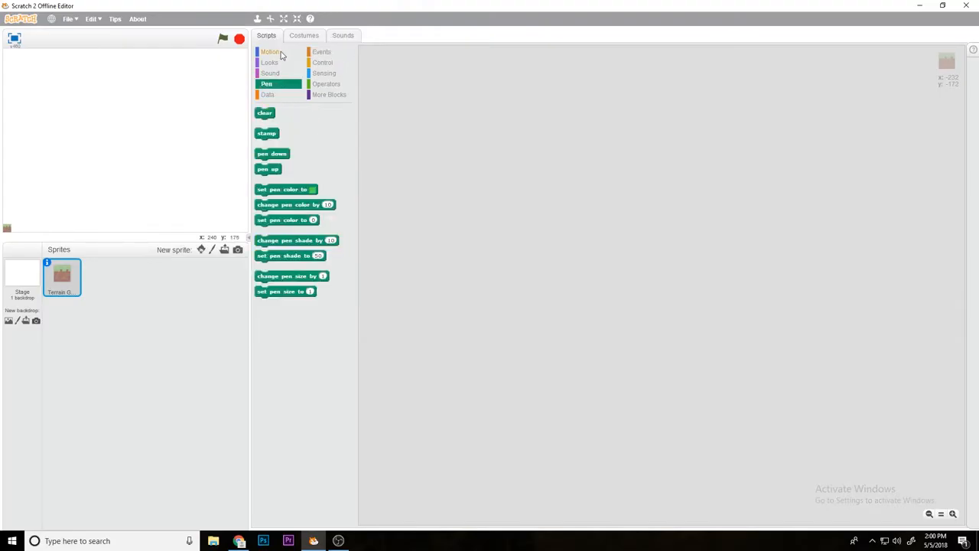
{"action": "left_click", "coordinate": [269, 52]}
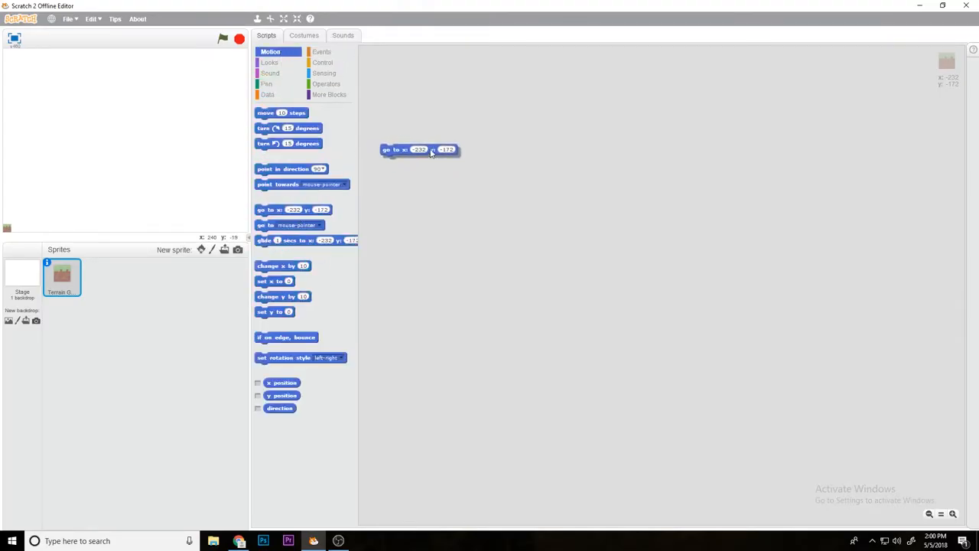
{"action": "left_click_drag", "start_coordinate": [419, 150], "coordinate": [437, 132]}
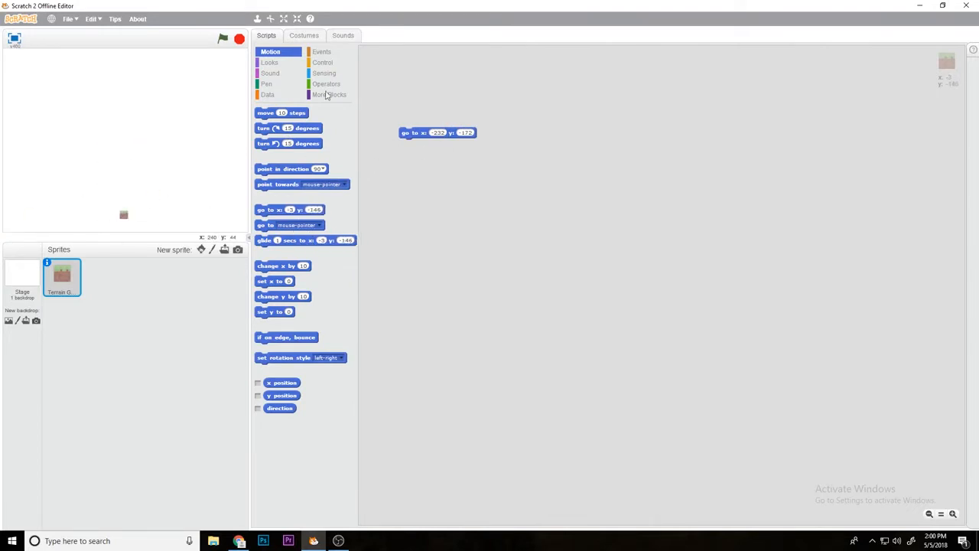
{"action": "left_click", "coordinate": [276, 113]}
{"action": "type", "text": "Render"}
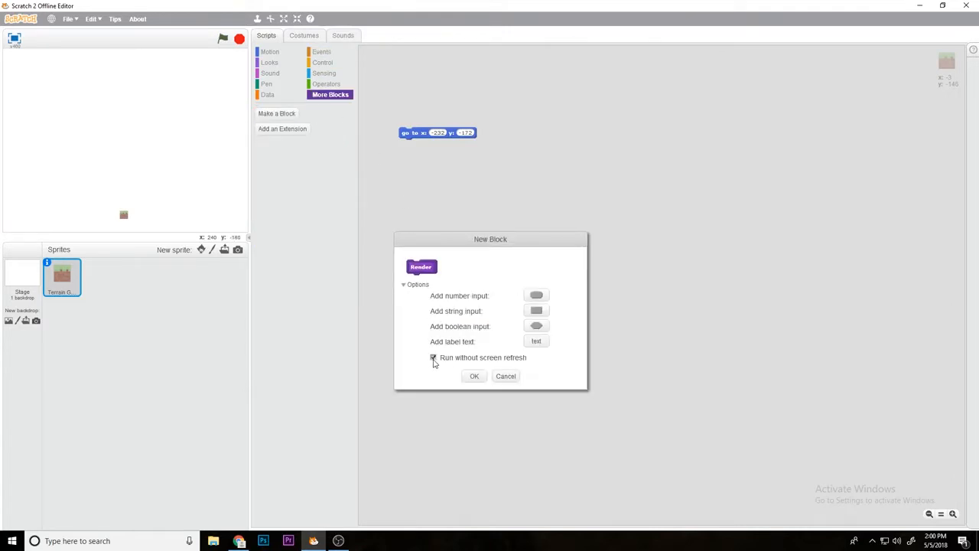
- Create the Render custom block and attach the go-to block and a clear block under its definition
{"action": "left_click", "coordinate": [474, 376]}
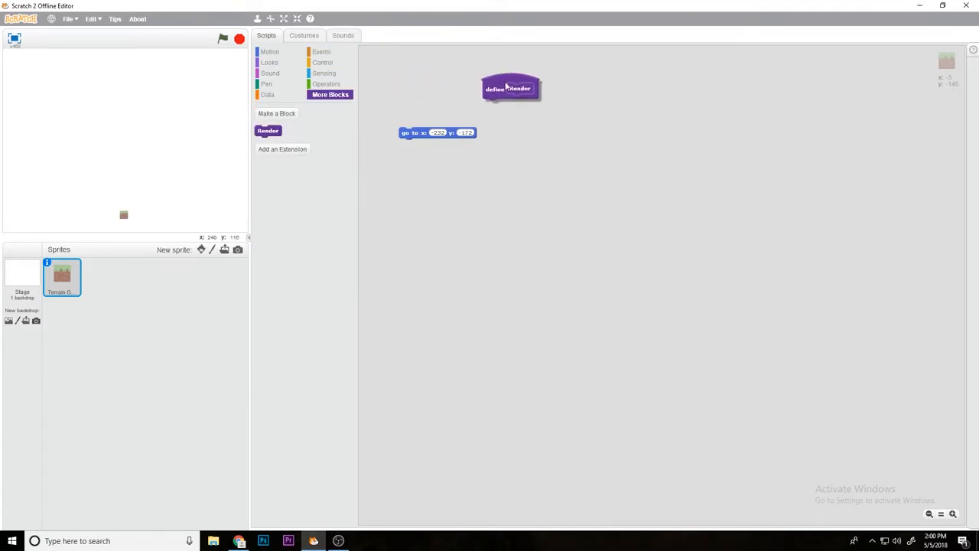
{"action": "left_click", "coordinate": [321, 62]}
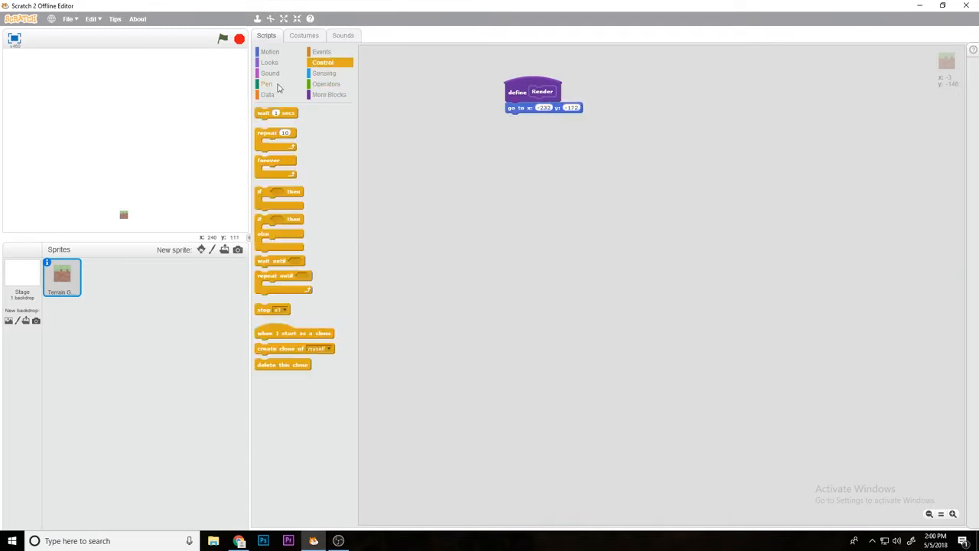
{"action": "left_click", "coordinate": [267, 82]}
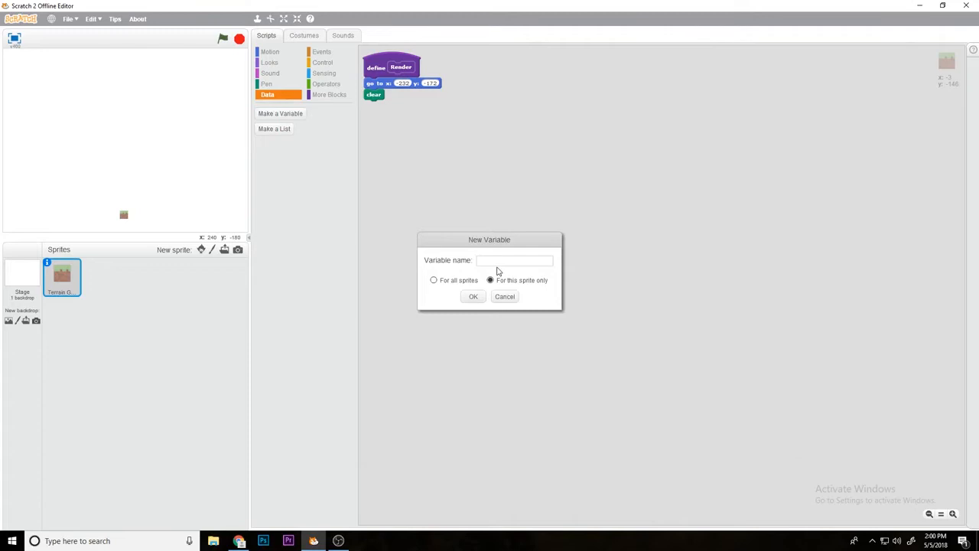
- Create variable height, set it to a random number, switch to Stone and stamp a column height times
{"action": "left_click", "coordinate": [473, 297]}
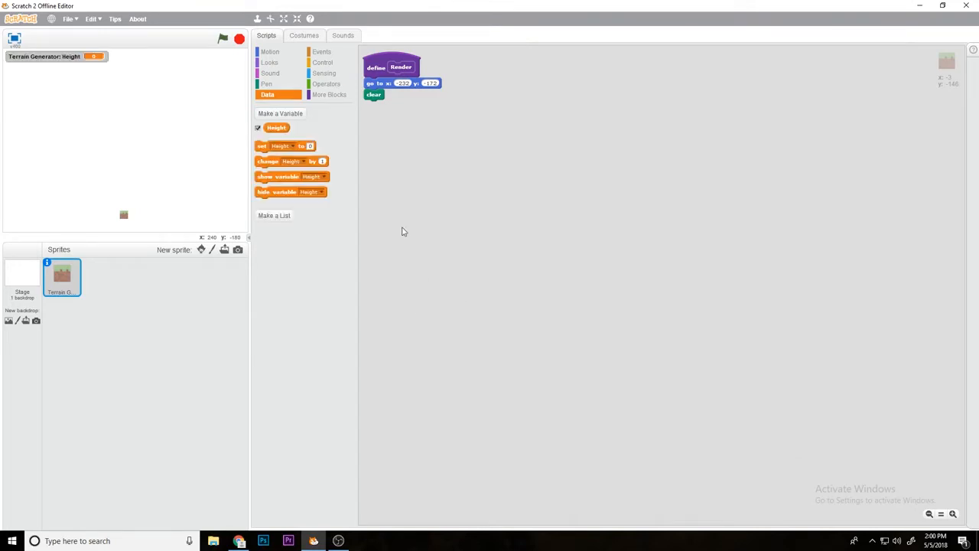
{"action": "left_click_drag", "start_coordinate": [285, 146], "coordinate": [385, 110]}
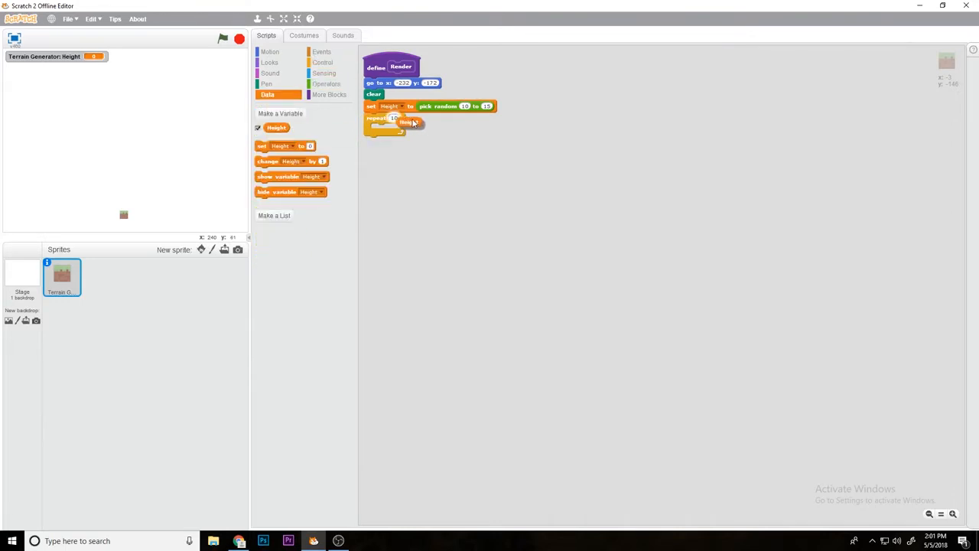
{"action": "left_click", "coordinate": [269, 52]}
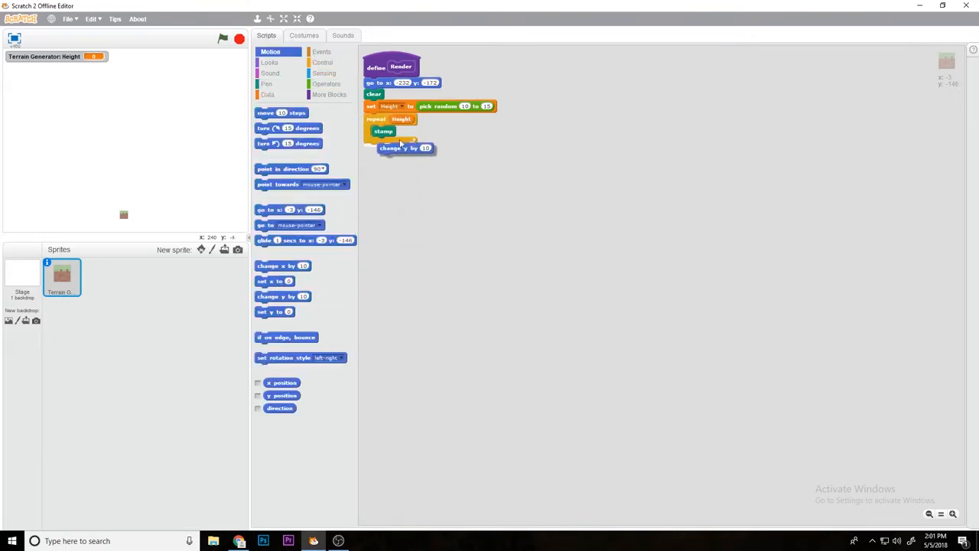
{"action": "left_click", "coordinate": [268, 61]}
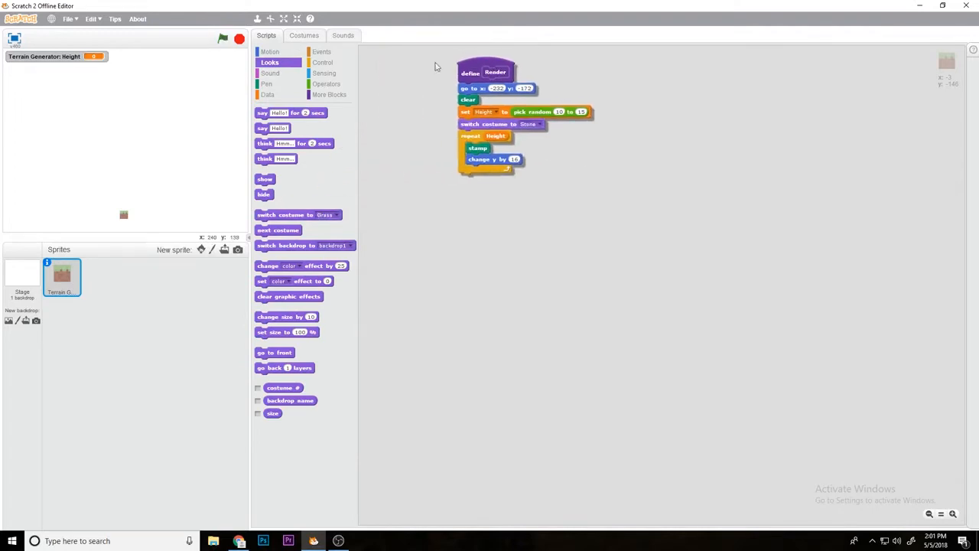
{"action": "left_click", "coordinate": [328, 95]}
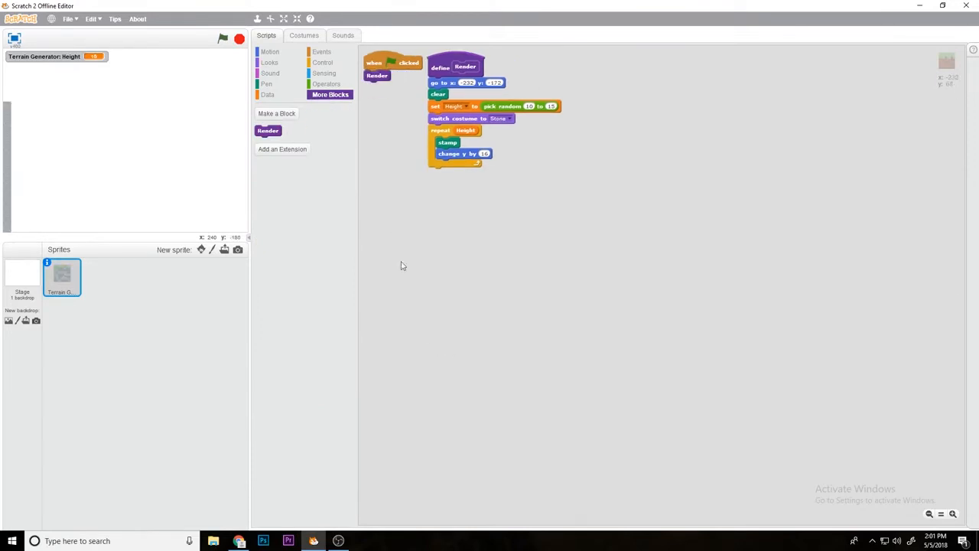
- Call Render on green flag, then stamp Dirt rows and a Grass top above the stone, testing each run
{"action": "left_click", "coordinate": [226, 43]}
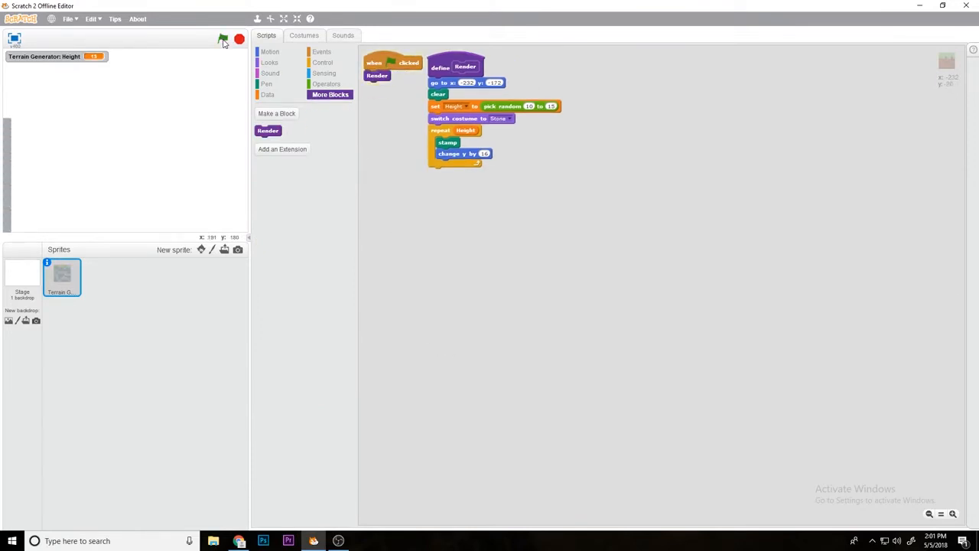
{"action": "left_click", "coordinate": [225, 41]}
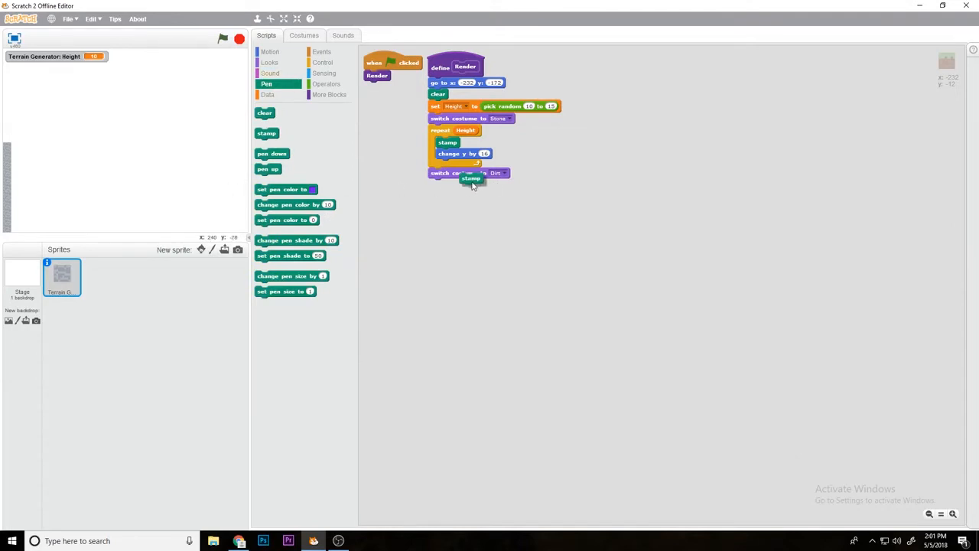
{"action": "left_click", "coordinate": [269, 52]}
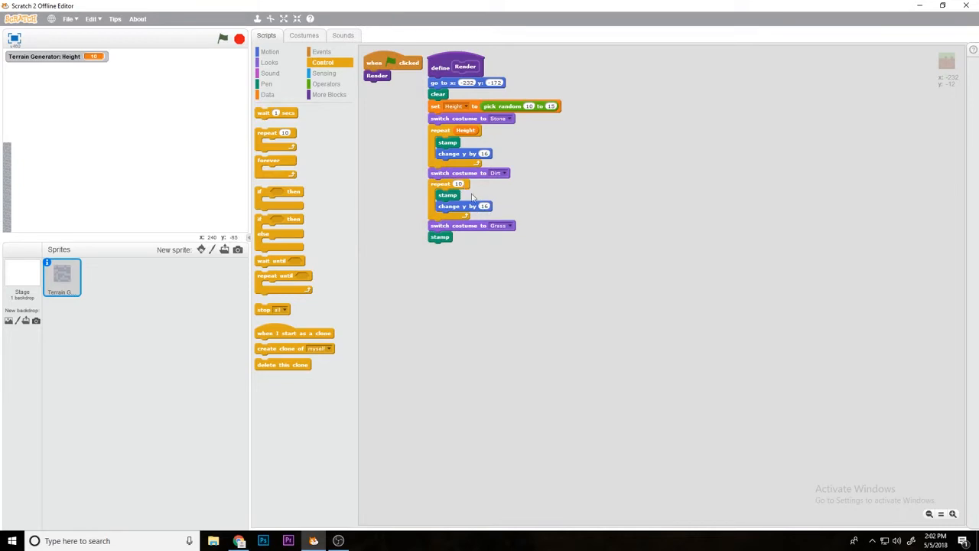
{"action": "left_click", "coordinate": [227, 45]}
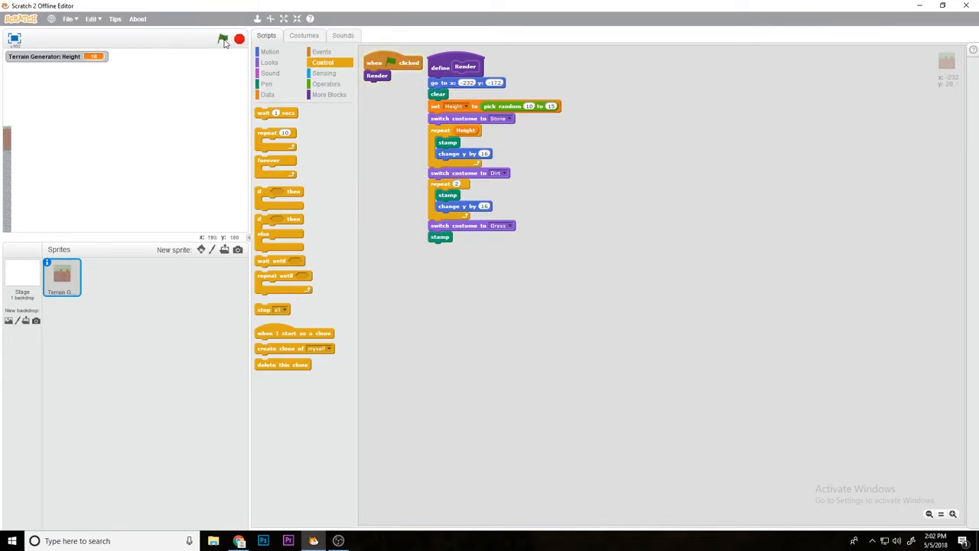
{"action": "left_click", "coordinate": [224, 41]}
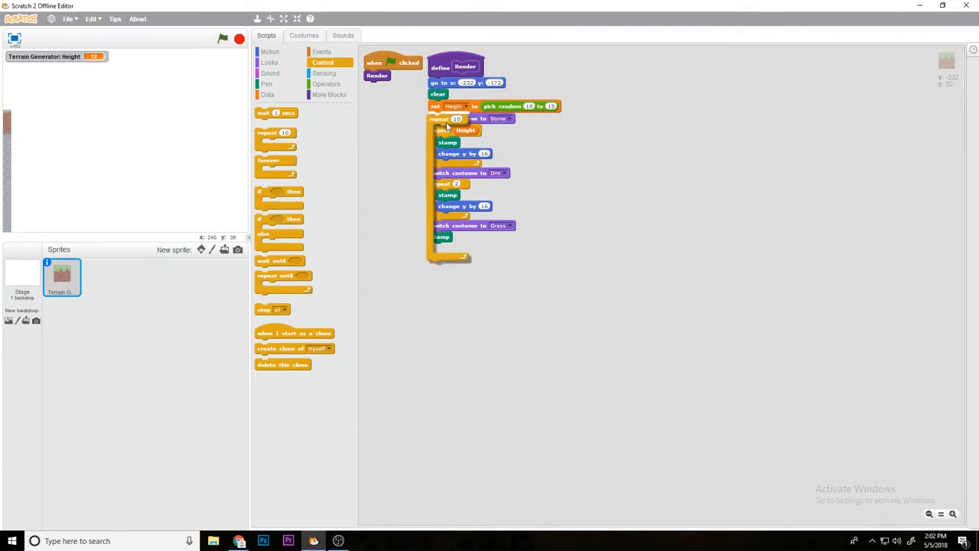
- Wrap the column in a repeat that shifts x and resets y, with height re-picked inside the loop
{"action": "left_click", "coordinate": [262, 52]}
{"action": "type", "text": "-172"}
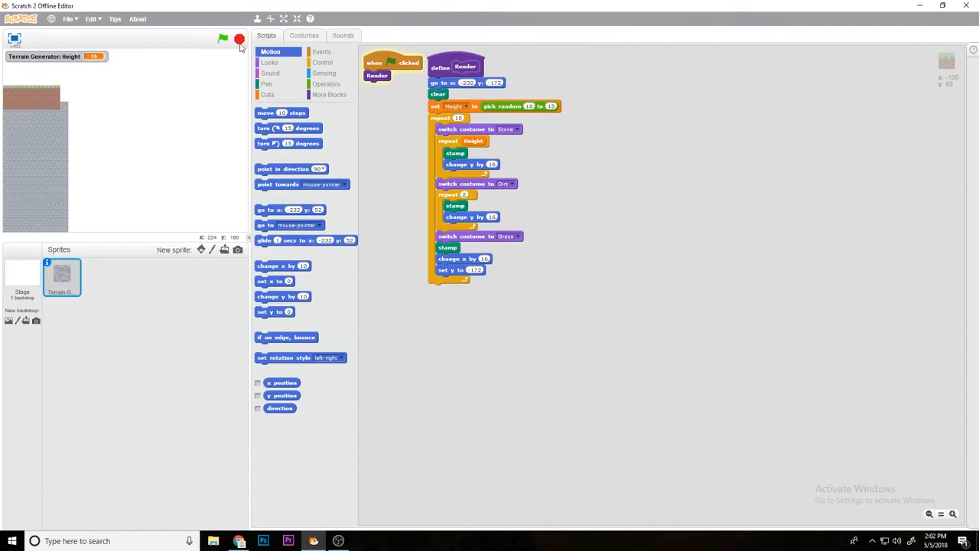
{"action": "left_click", "coordinate": [226, 42]}
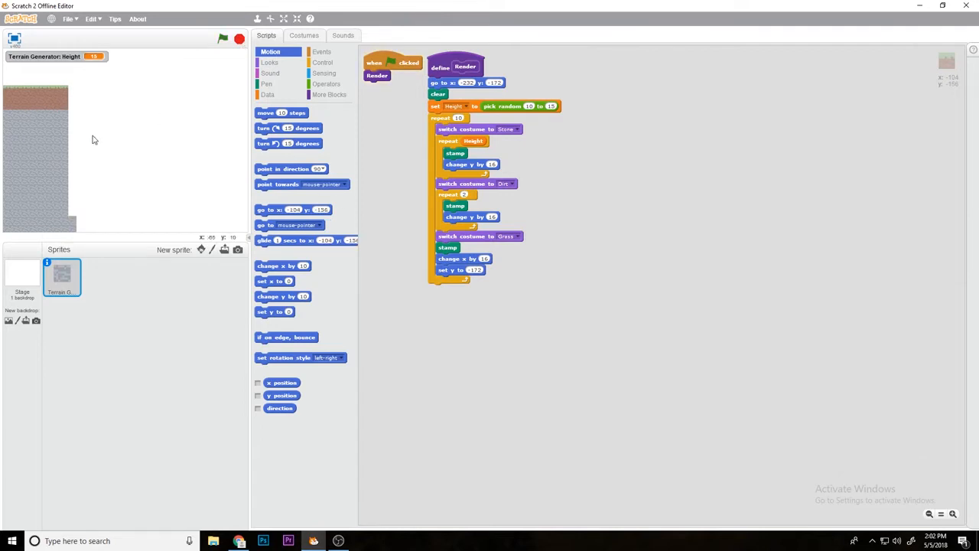
{"action": "mouse_move", "coordinate": [454, 111]}
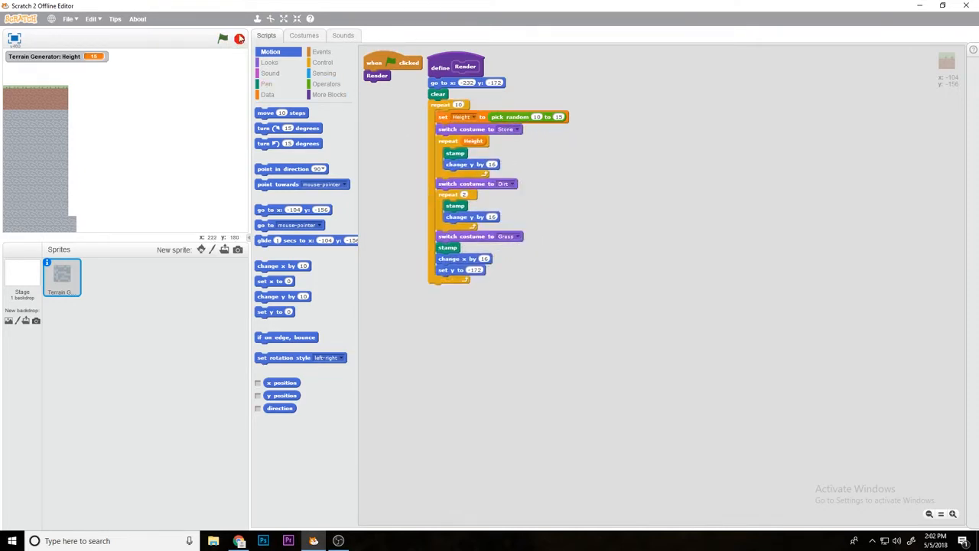
- End the loop with 'set height to height + pick random' so column heights drift, and test it
{"action": "left_click", "coordinate": [225, 42]}
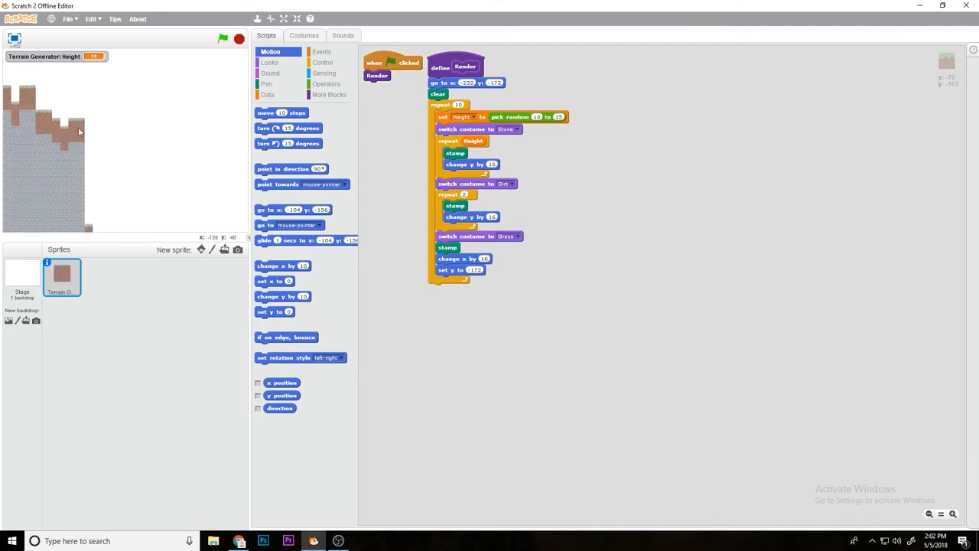
{"action": "left_click", "coordinate": [227, 43]}
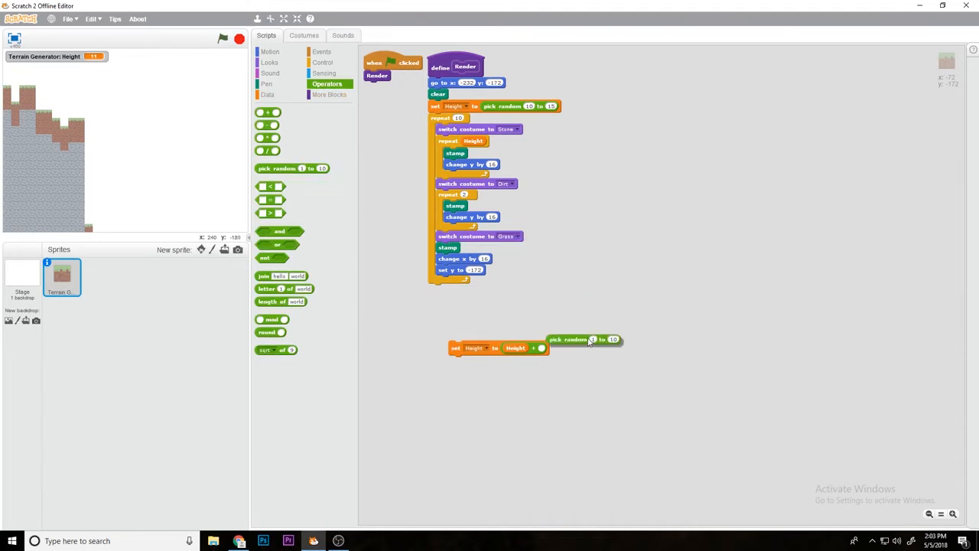
{"action": "left_click_drag", "start_coordinate": [581, 340], "coordinate": [543, 349]}
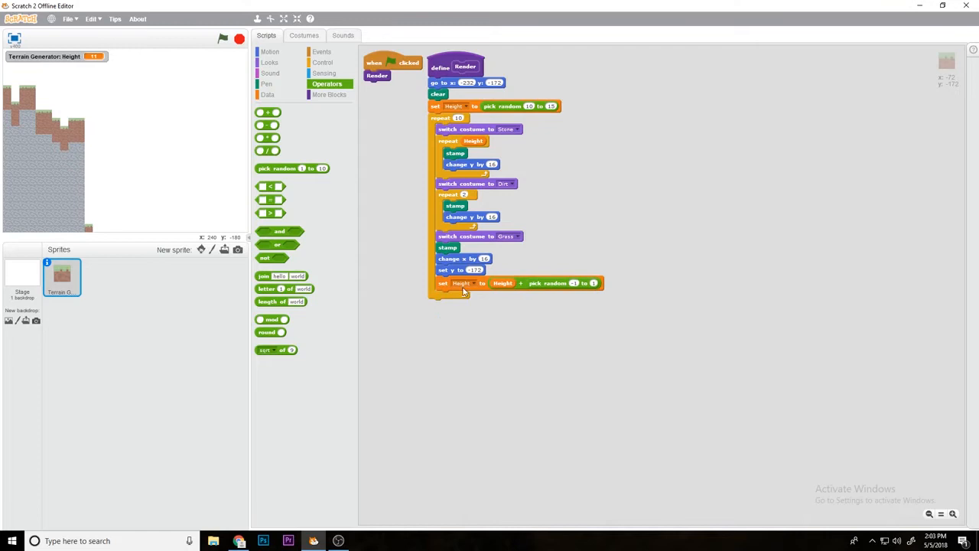
{"action": "mouse_move", "coordinate": [545, 275]}
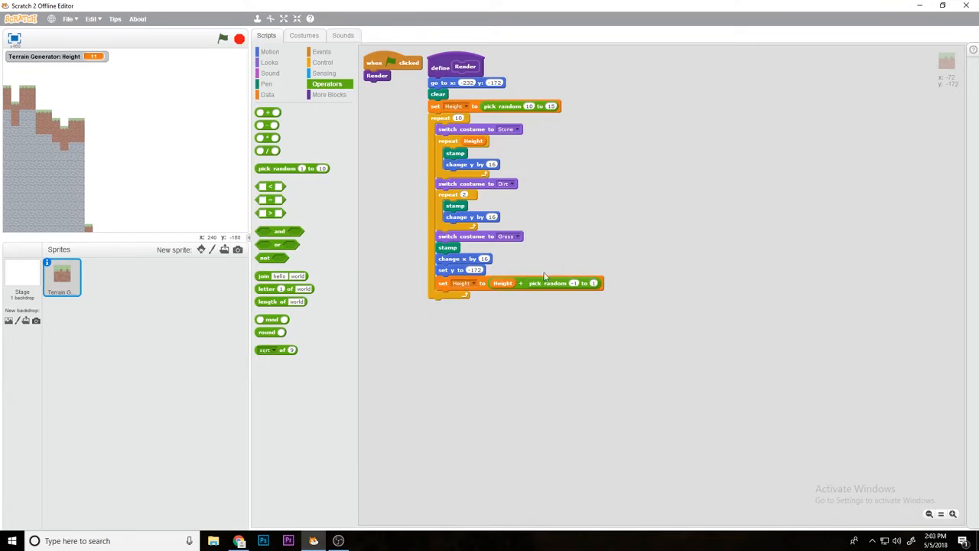
{"action": "left_click", "coordinate": [227, 40]}
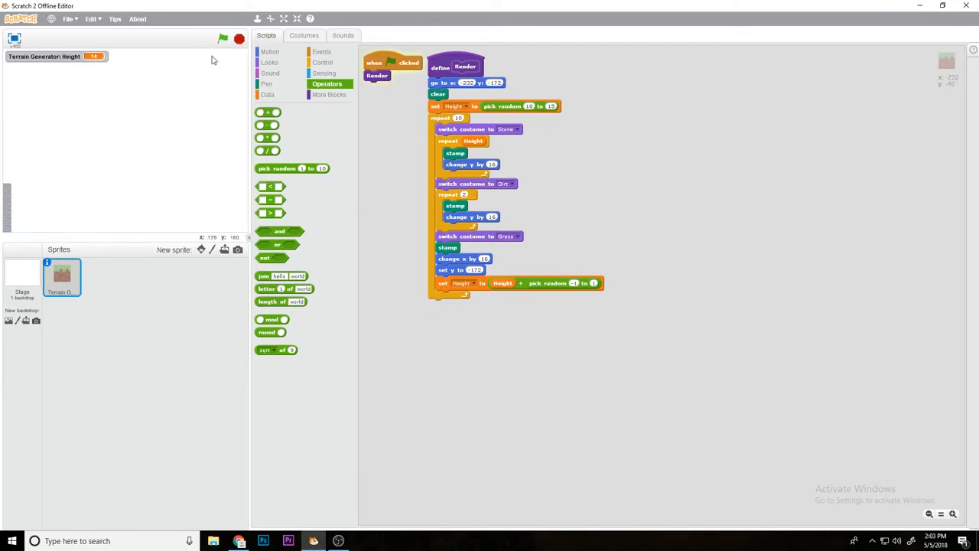
- Hide the height readout and make Render show the sprite first and hide it at the end
{"action": "left_click", "coordinate": [227, 42]}
{"action": "type", "text": "30"}
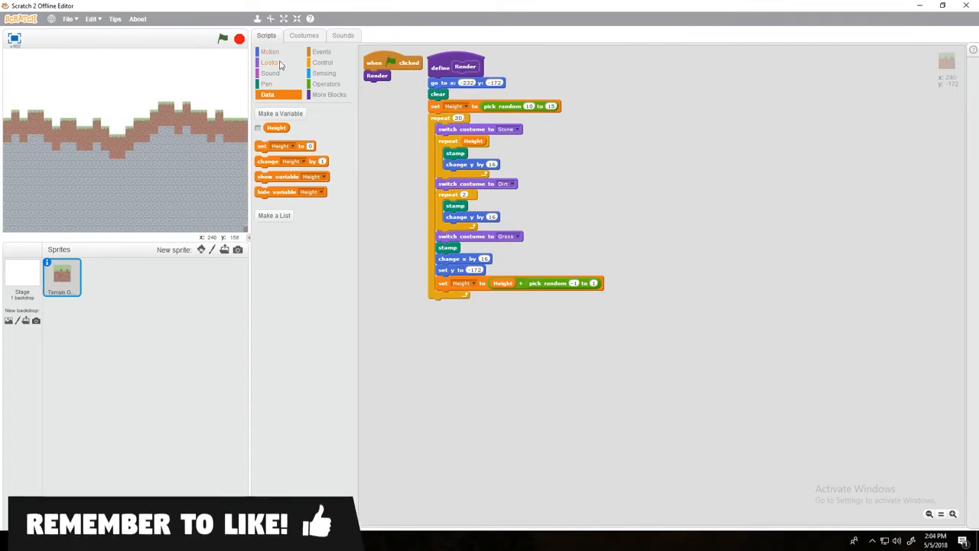
{"action": "left_click", "coordinate": [270, 61]}
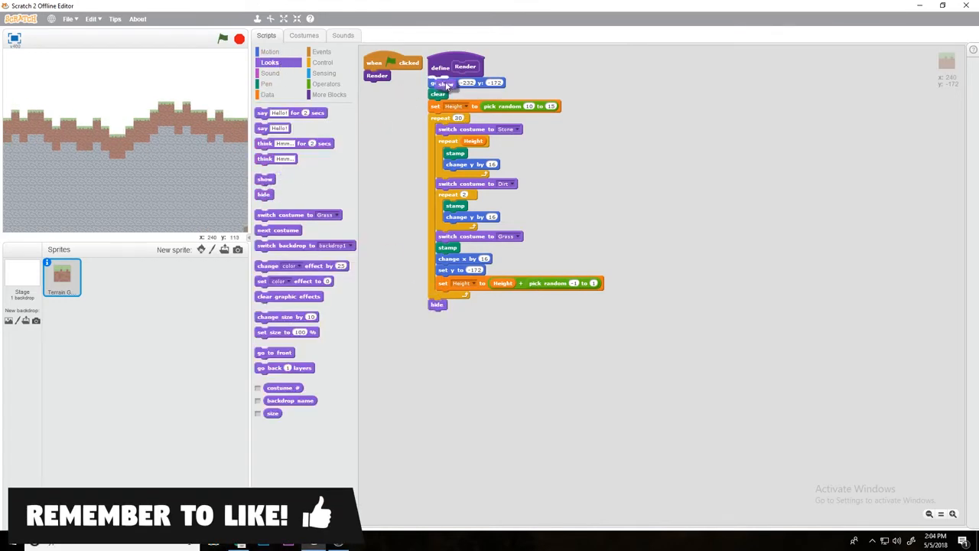
{"action": "left_click", "coordinate": [226, 43]}
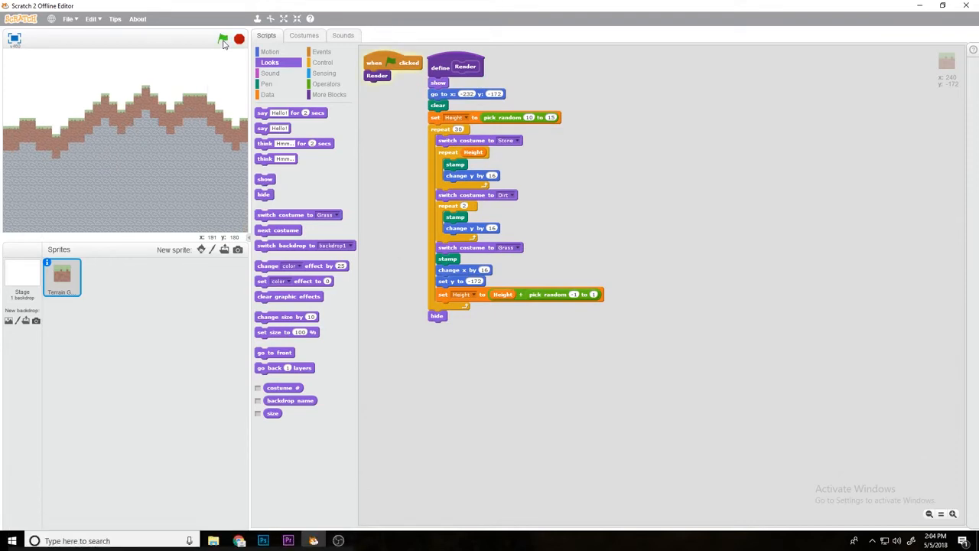
{"action": "left_click", "coordinate": [225, 44]}
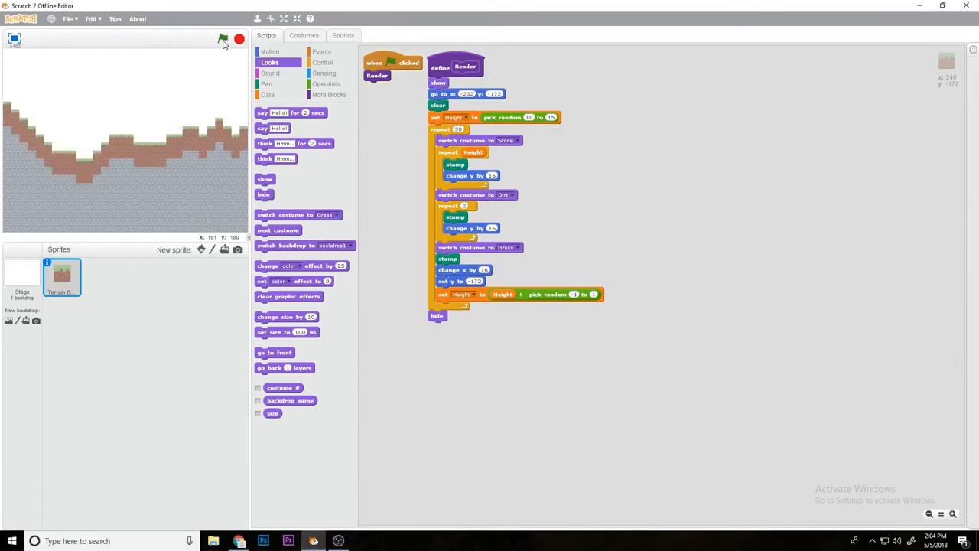
- Duplicate Stone into a Stone2 costume painted with dark coal spots
{"action": "left_click", "coordinate": [303, 35]}
{"action": "type", "text": "CCoal"}
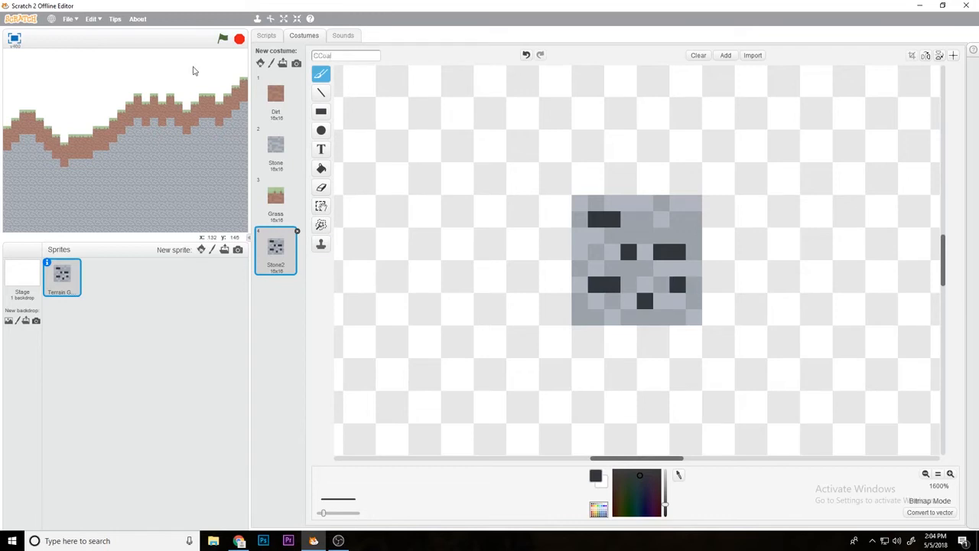
{"action": "left_click", "coordinate": [266, 35]}
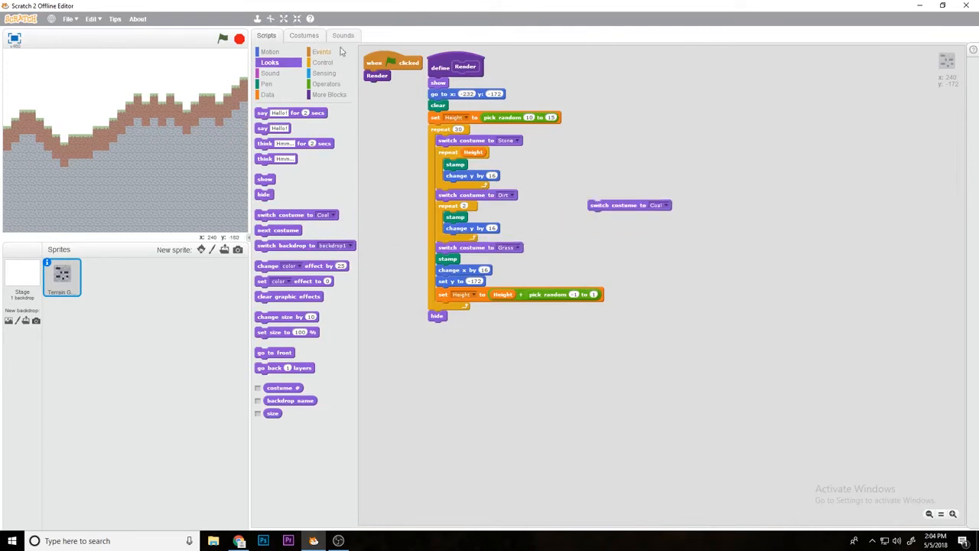
- Switch each stone stamp to a pick-random costume, nesting a second random so coal appears rarely
{"action": "left_click", "coordinate": [327, 82]}
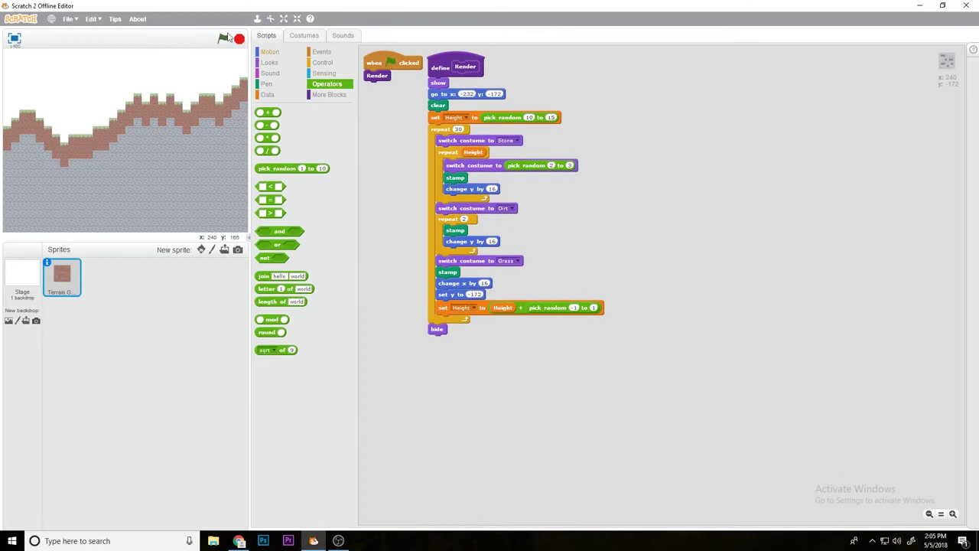
{"action": "left_click", "coordinate": [227, 40]}
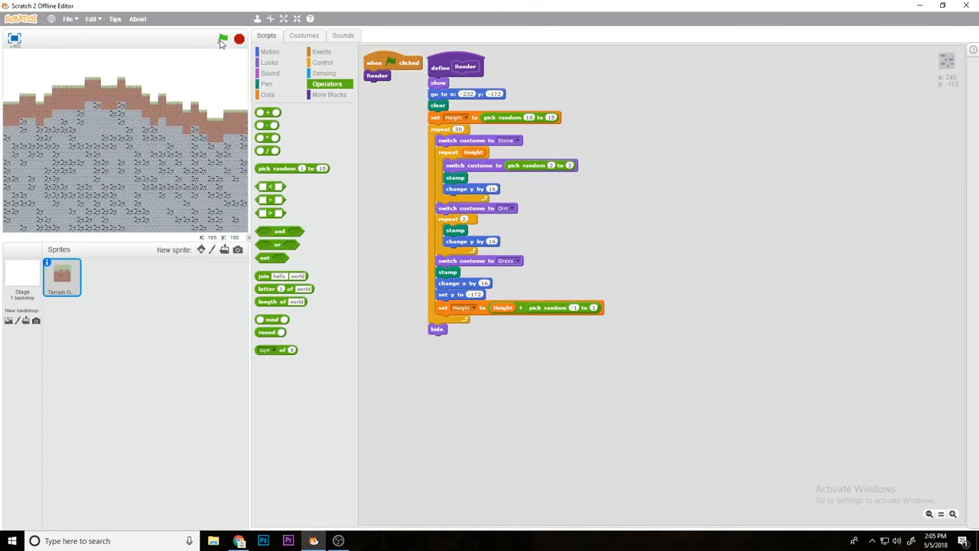
{"action": "left_click", "coordinate": [225, 42]}
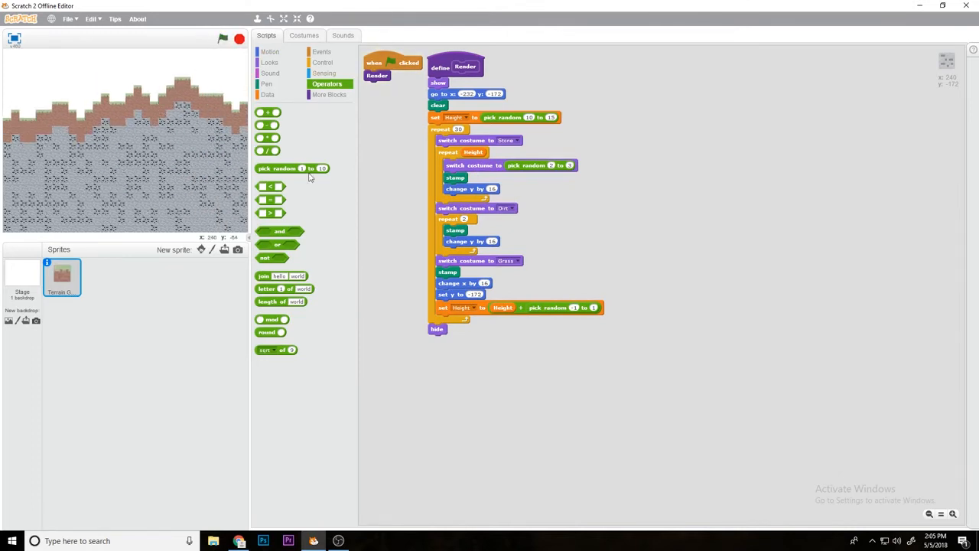
{"action": "left_click_drag", "start_coordinate": [292, 167], "coordinate": [639, 190]}
{"action": "type", "text": "3"}
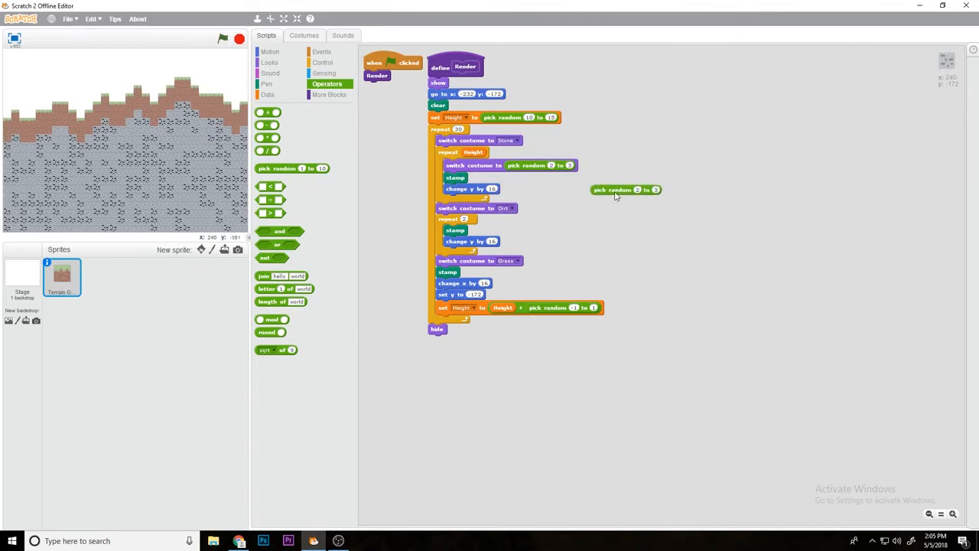
{"action": "left_click_drag", "start_coordinate": [615, 189], "coordinate": [612, 165]}
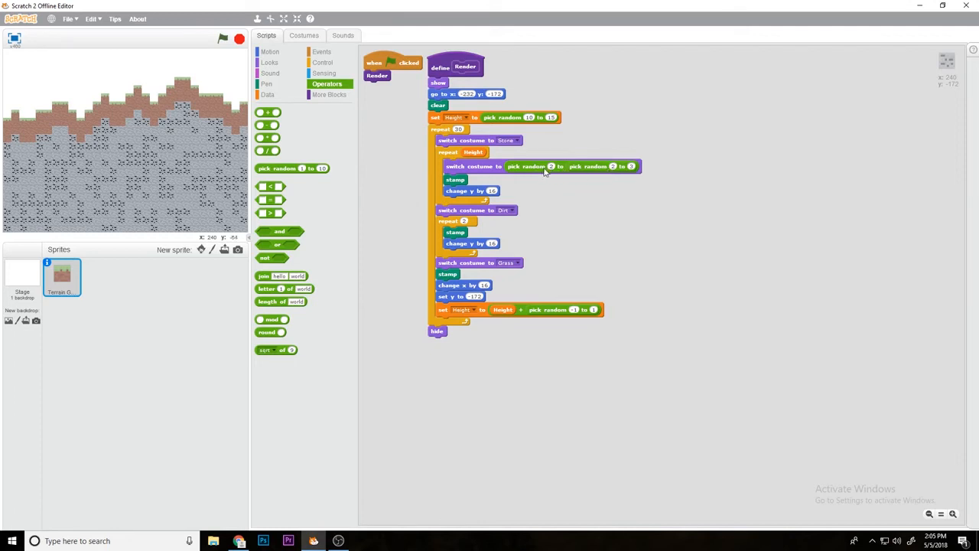
{"action": "mouse_move", "coordinate": [597, 177]}
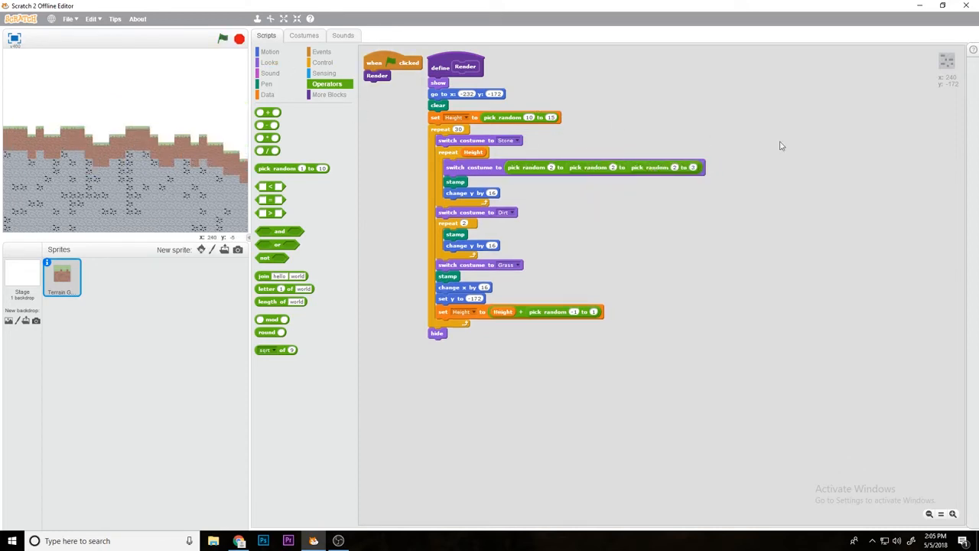
- Render the terrain with rarer coal and duplicate the Coal costume as Coal2
{"action": "left_click", "coordinate": [227, 43]}
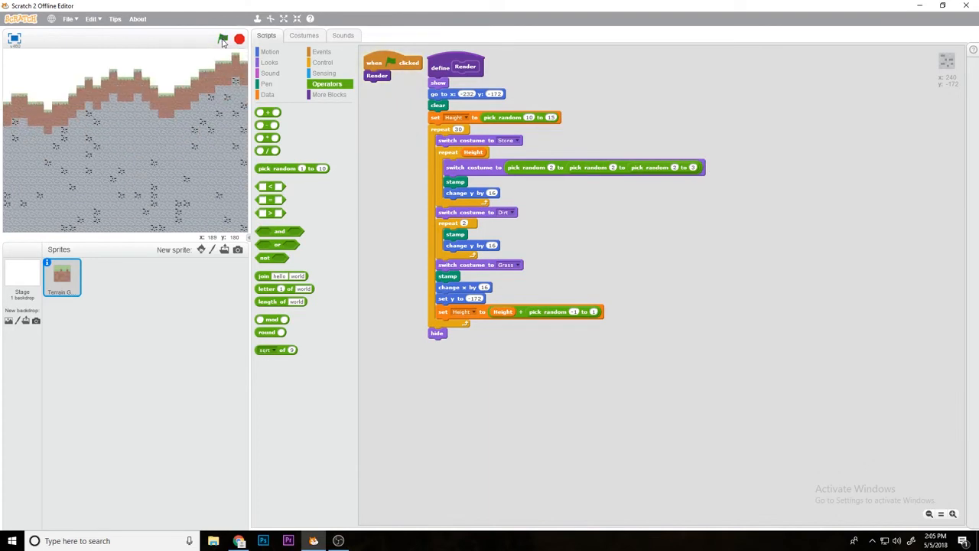
{"action": "left_click", "coordinate": [303, 35]}
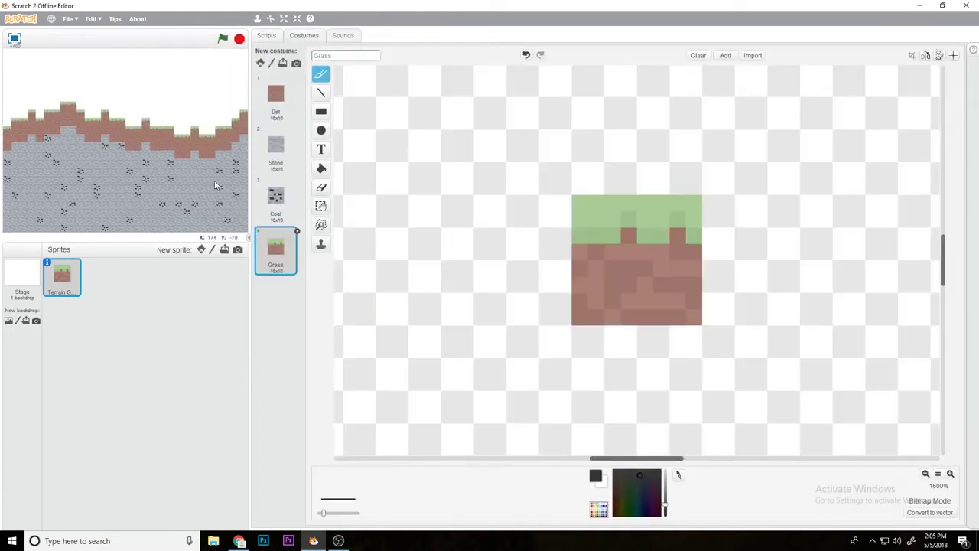
{"action": "right_click", "coordinate": [275, 196]}
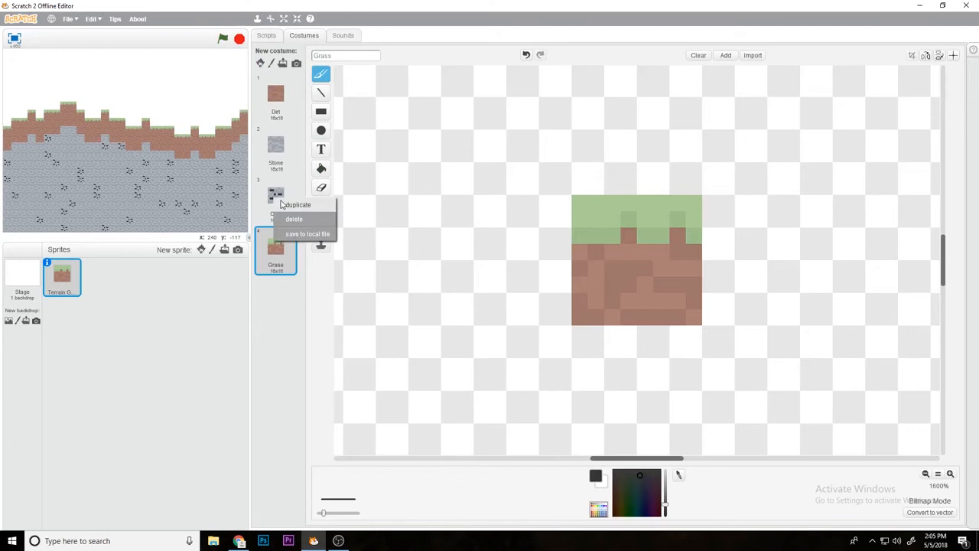
{"action": "left_click", "coordinate": [296, 205]}
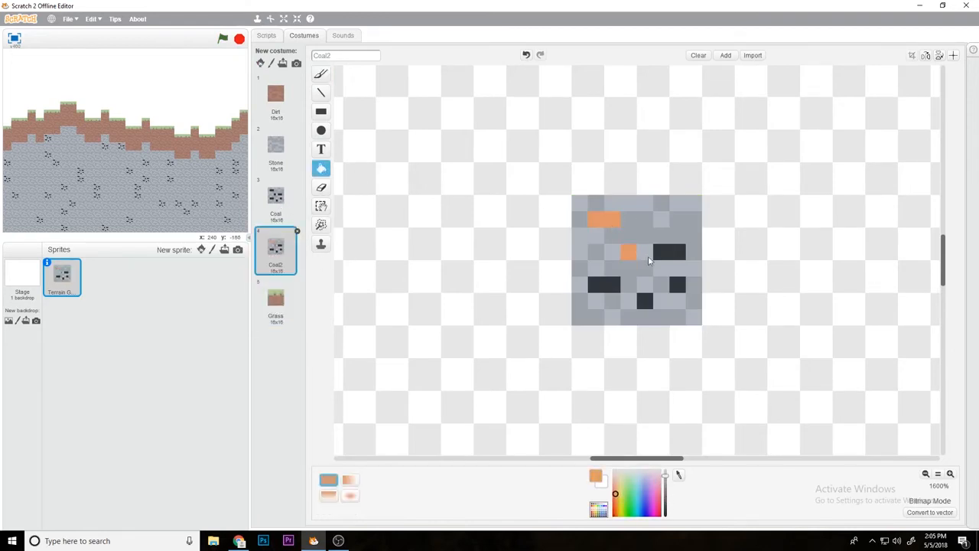
- Rerun the Render script to redraw the terrain and return to the costume list
{"action": "left_click", "coordinate": [266, 35]}
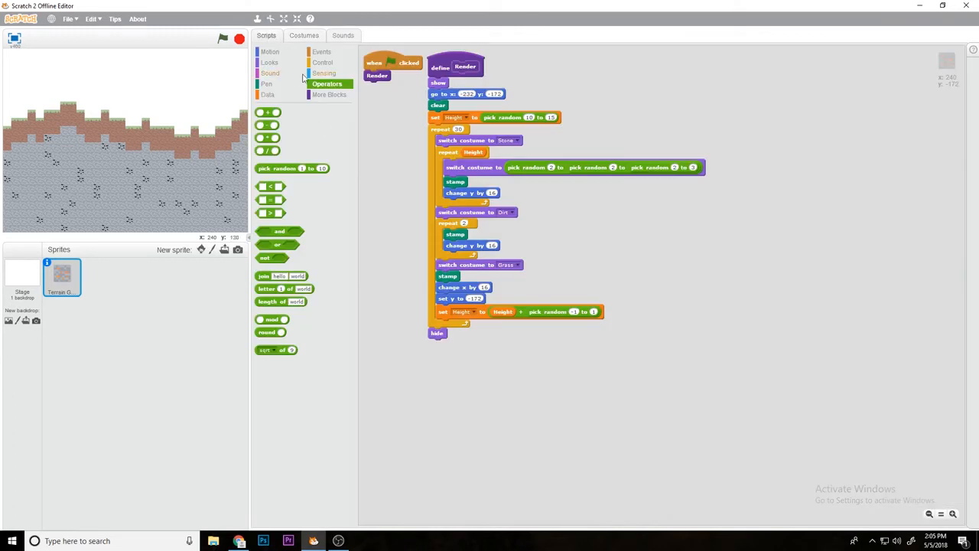
{"action": "left_click", "coordinate": [269, 61]}
{"action": "type", "text": "4"}
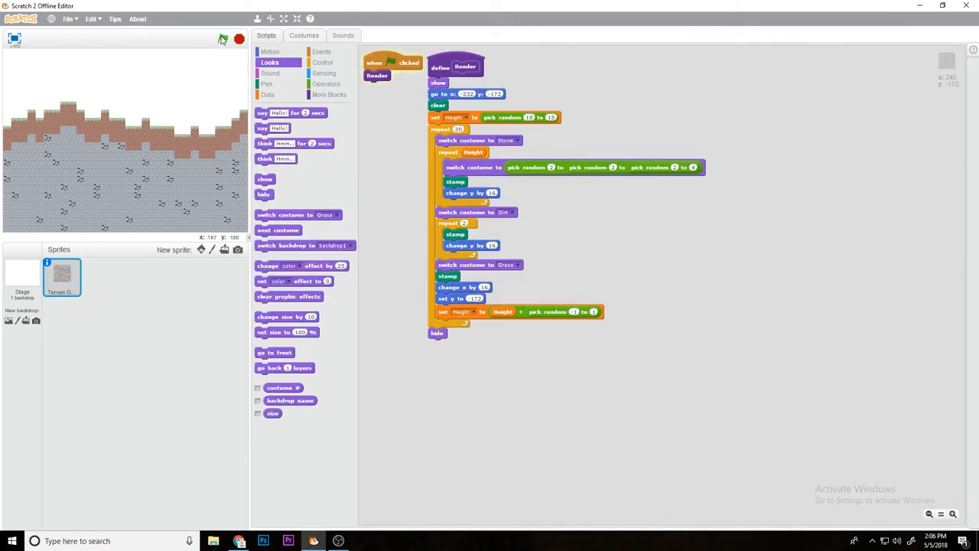
{"action": "left_click", "coordinate": [226, 43]}
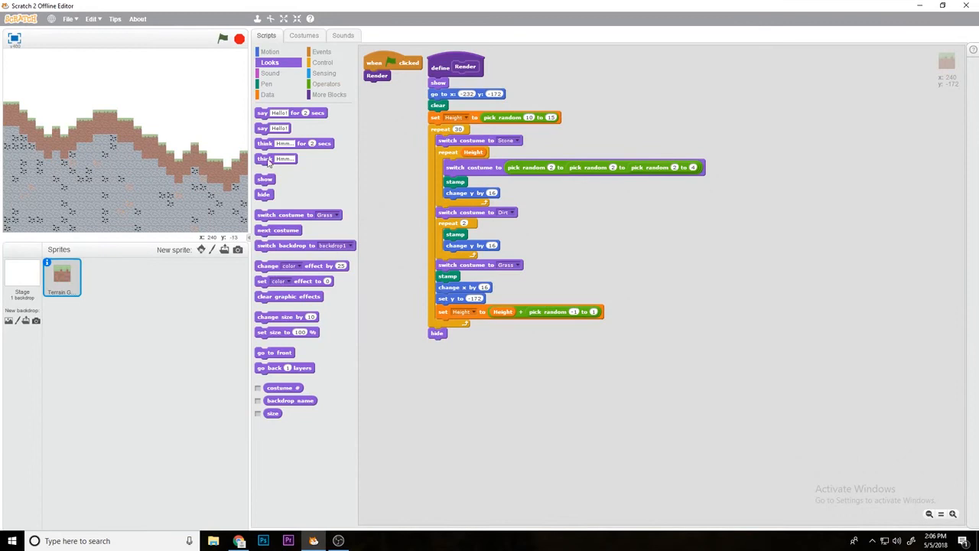
{"action": "left_click", "coordinate": [303, 35]}
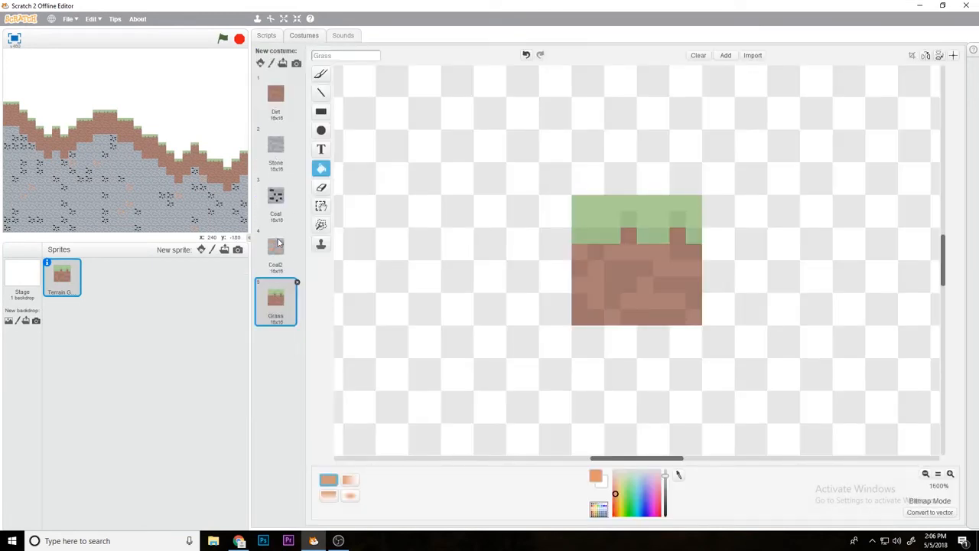
- Fill the stage backdrop sky blue and repaint a duplicated Grass2 costume as a tree with leaves and trunk
{"action": "left_click", "coordinate": [21, 276]}
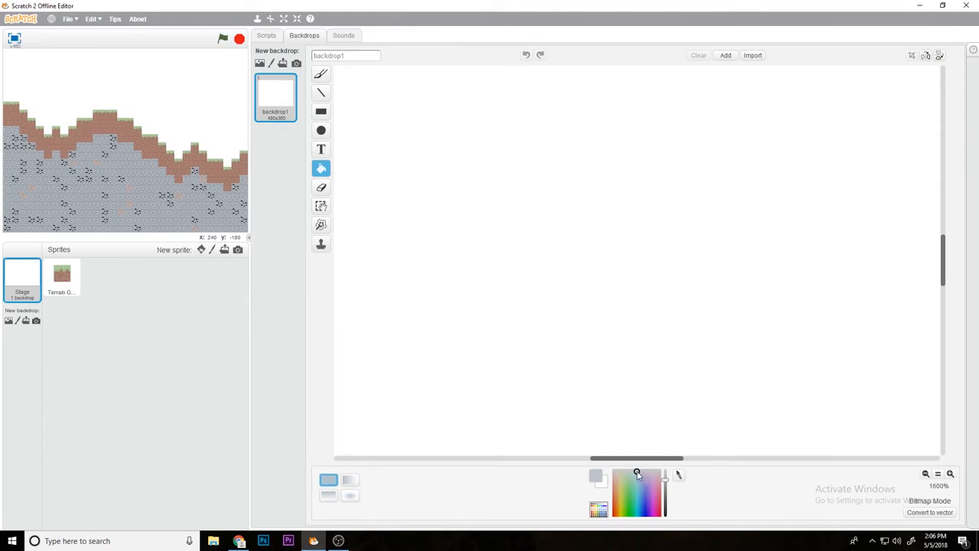
{"action": "left_click", "coordinate": [267, 35]}
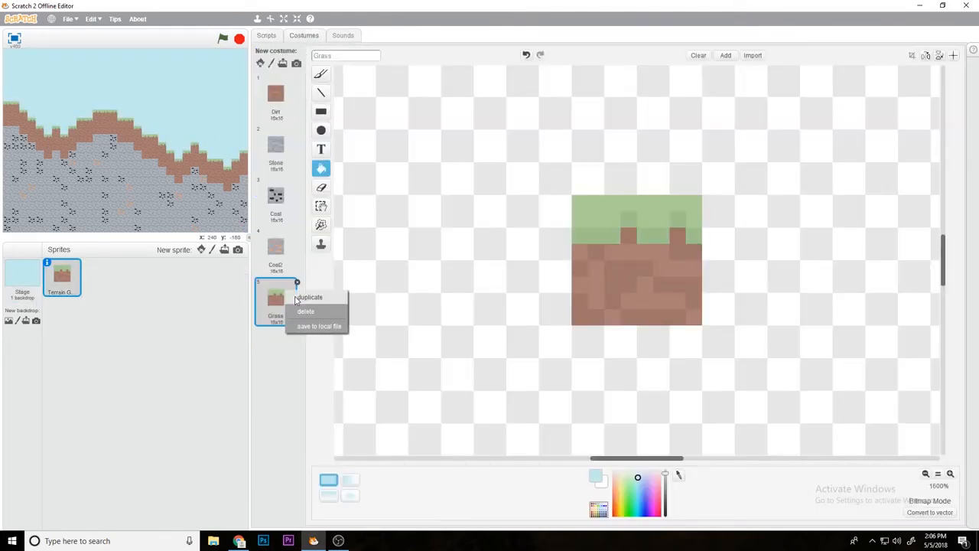
{"action": "left_click", "coordinate": [311, 296]}
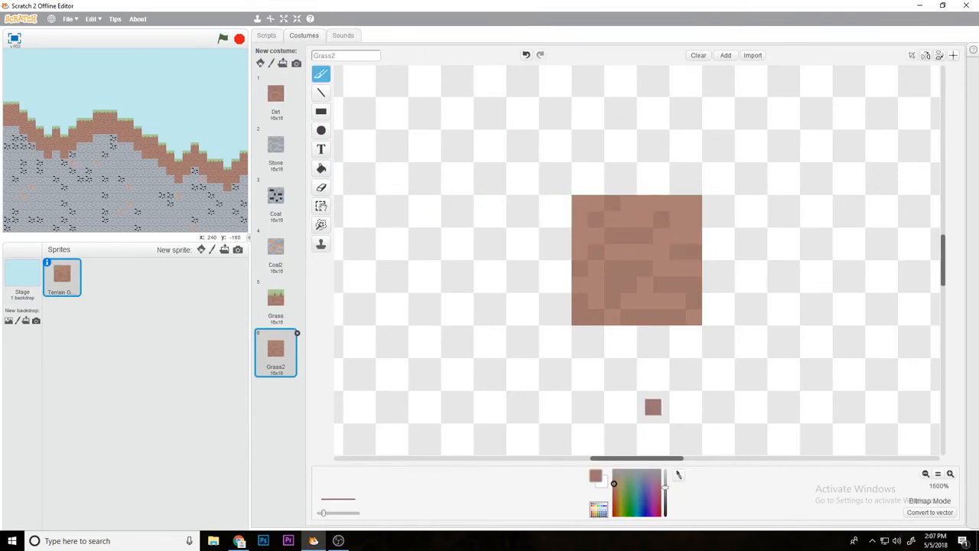
{"action": "left_click", "coordinate": [320, 167]}
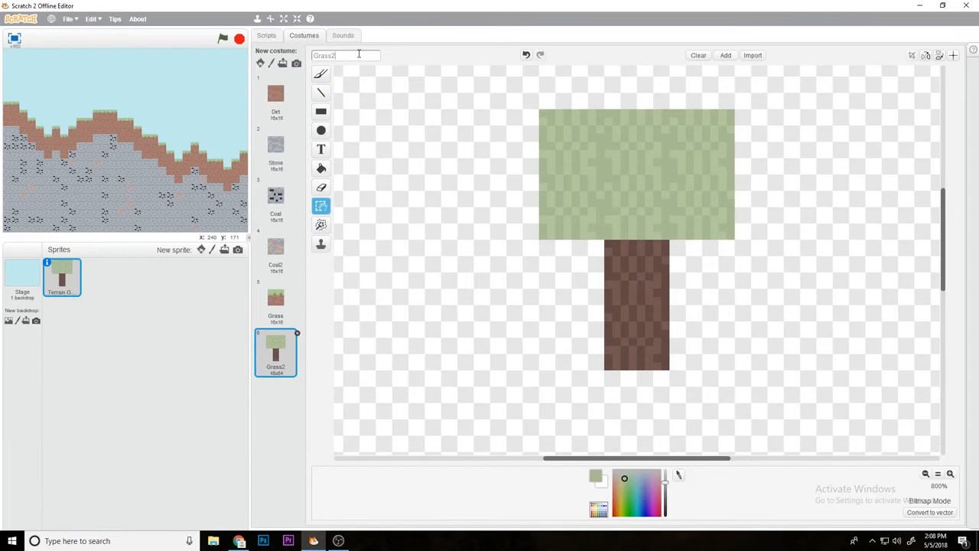
{"action": "left_click", "coordinate": [266, 35]}
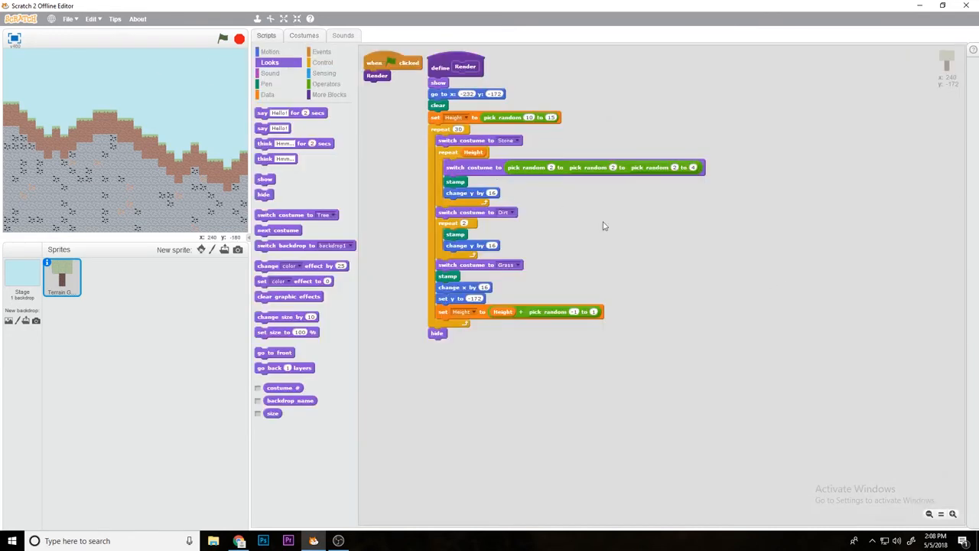
- Add a change y block and an if pick-random block that switches to the Tree costume and stamps
{"action": "left_click", "coordinate": [269, 52]}
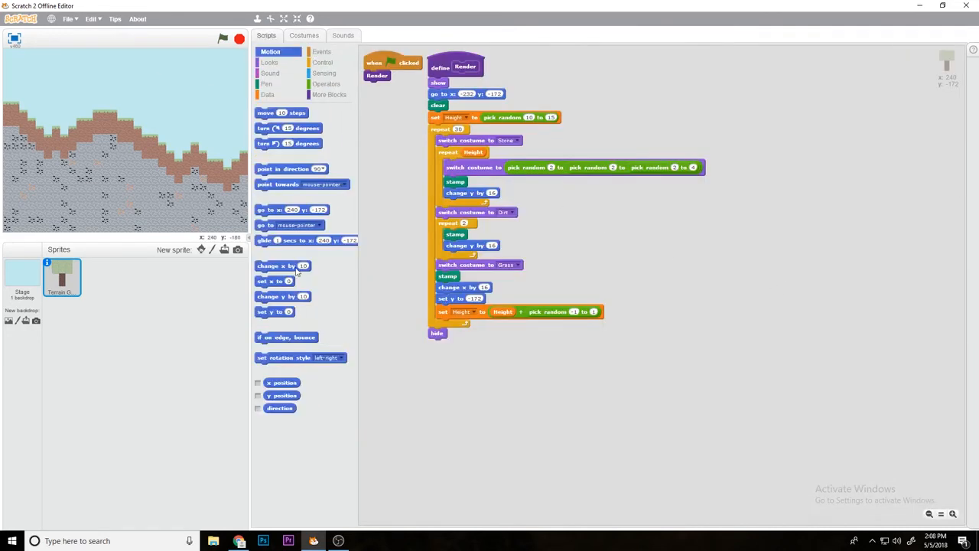
{"action": "left_click_drag", "start_coordinate": [273, 297], "coordinate": [462, 384]}
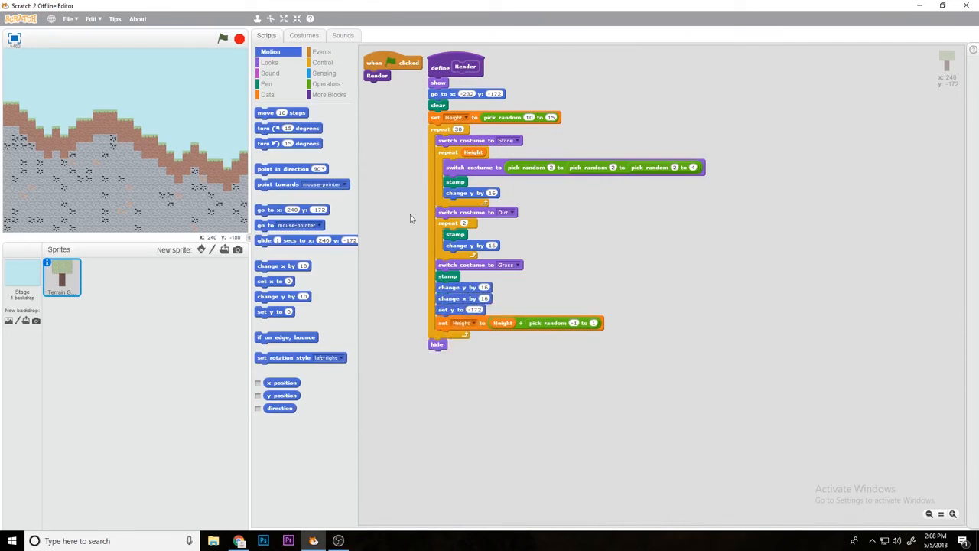
{"action": "left_click", "coordinate": [323, 61]}
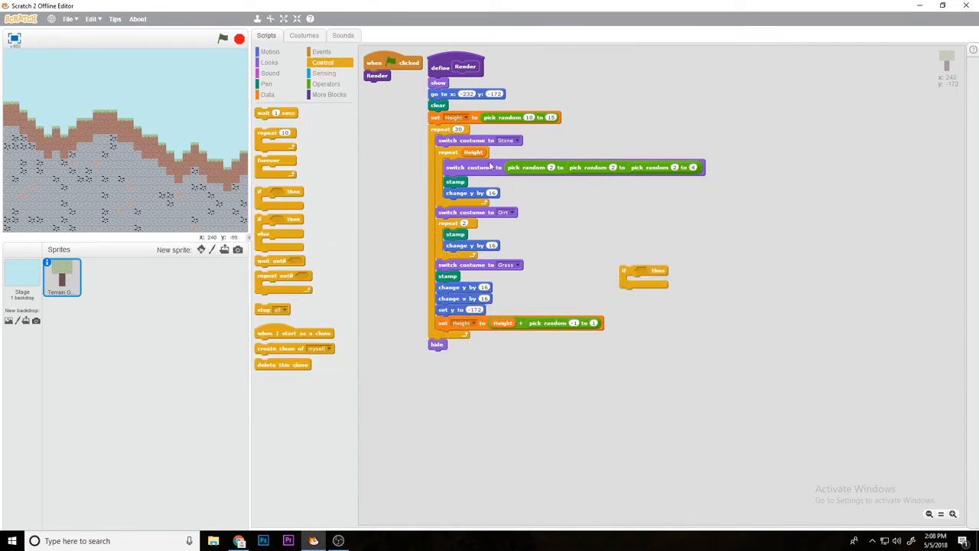
{"action": "left_click", "coordinate": [329, 82]}
{"action": "type", "text": "1"}
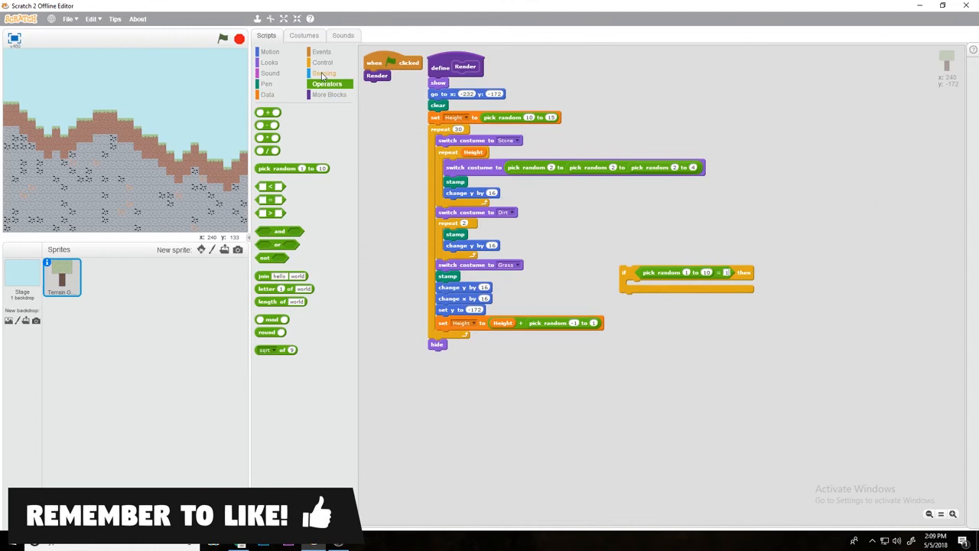
{"action": "left_click", "coordinate": [269, 61]}
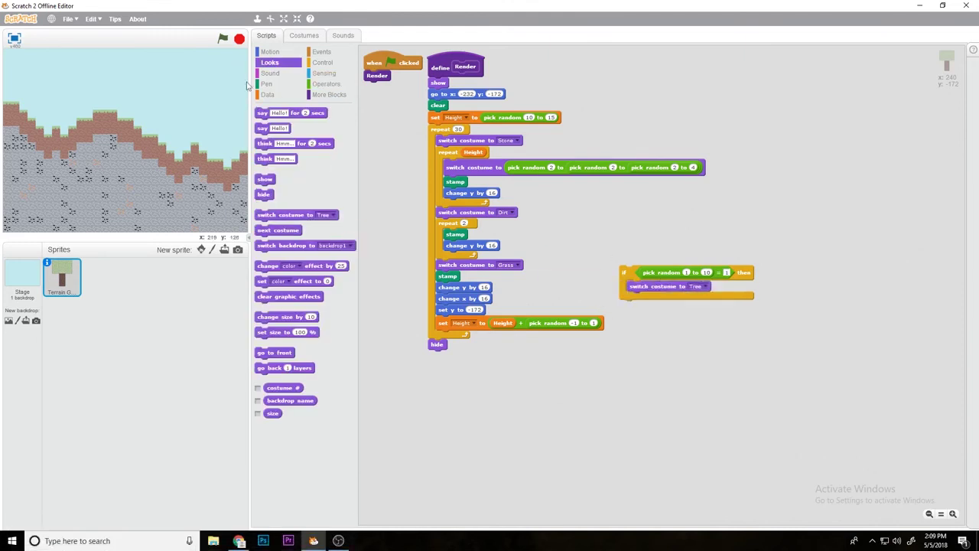
{"action": "left_click", "coordinate": [267, 83]}
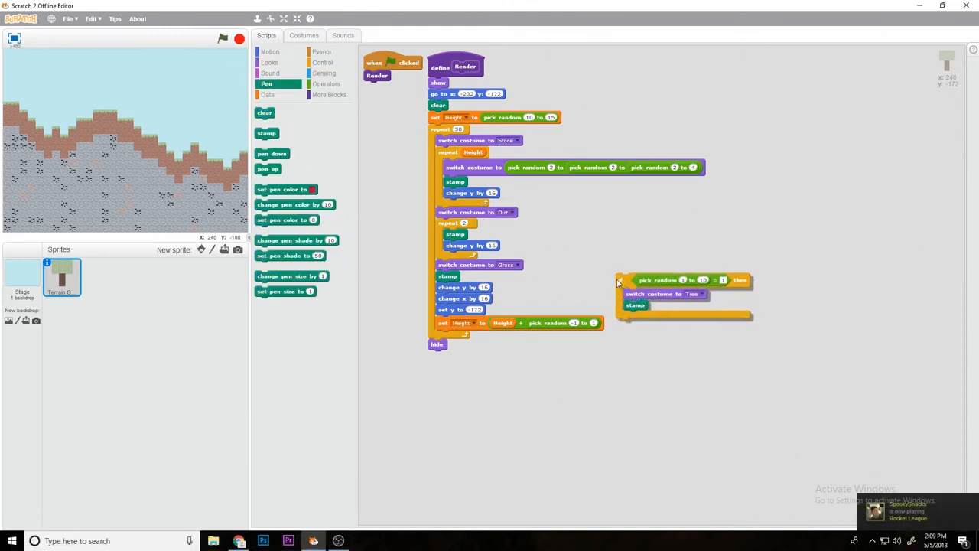
- Render several fresh random terrains to check that trees appear above the grass
{"action": "left_click", "coordinate": [226, 42]}
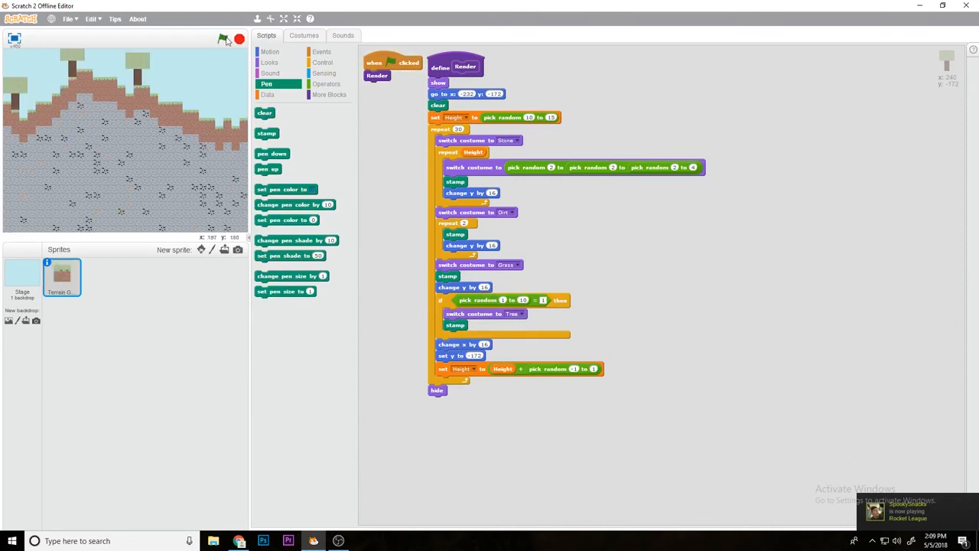
{"action": "left_click", "coordinate": [225, 41]}
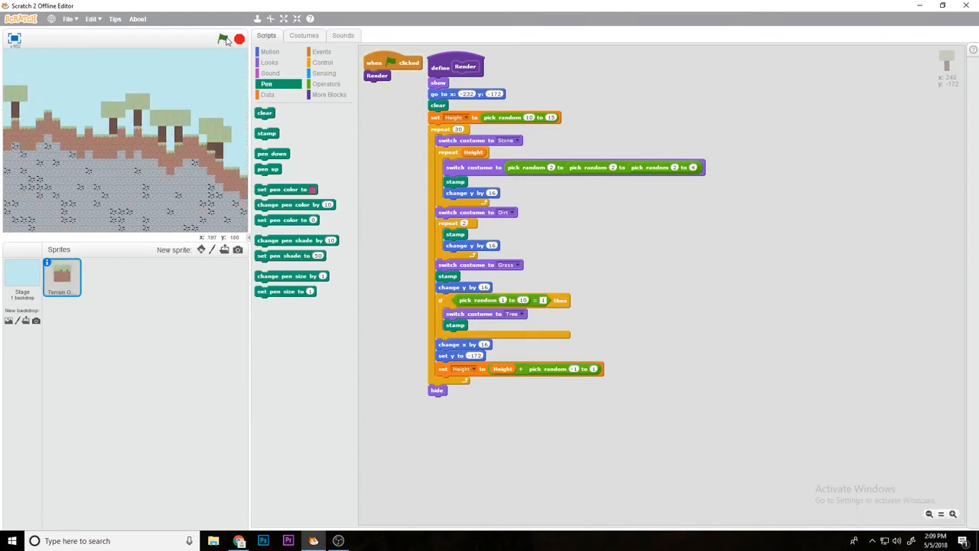
{"action": "left_click", "coordinate": [225, 43]}
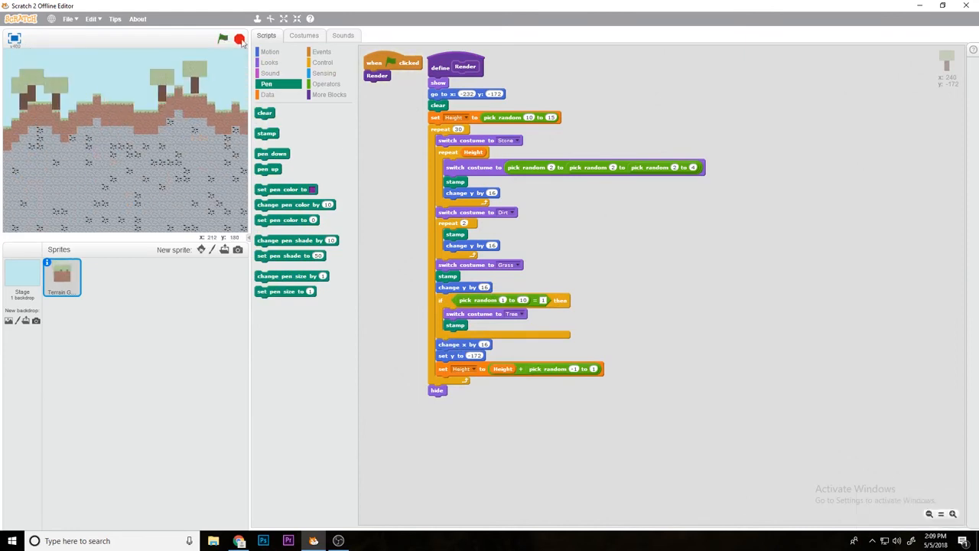
- Paint a Tall Grass costume and make the tree step switch to a pick-random costume, then test the render
{"action": "left_click", "coordinate": [303, 35]}
{"action": "type", "text": "Grea"}
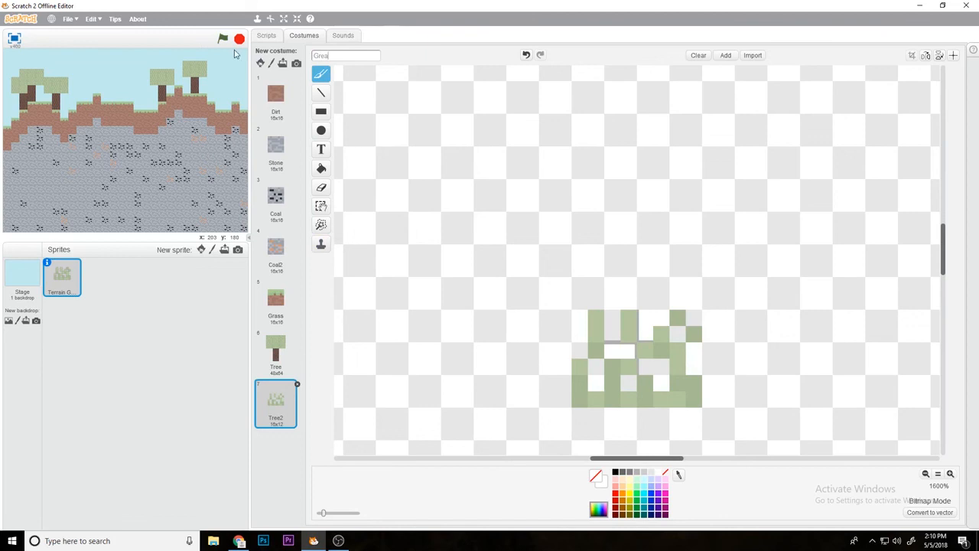
{"action": "left_click", "coordinate": [266, 35]}
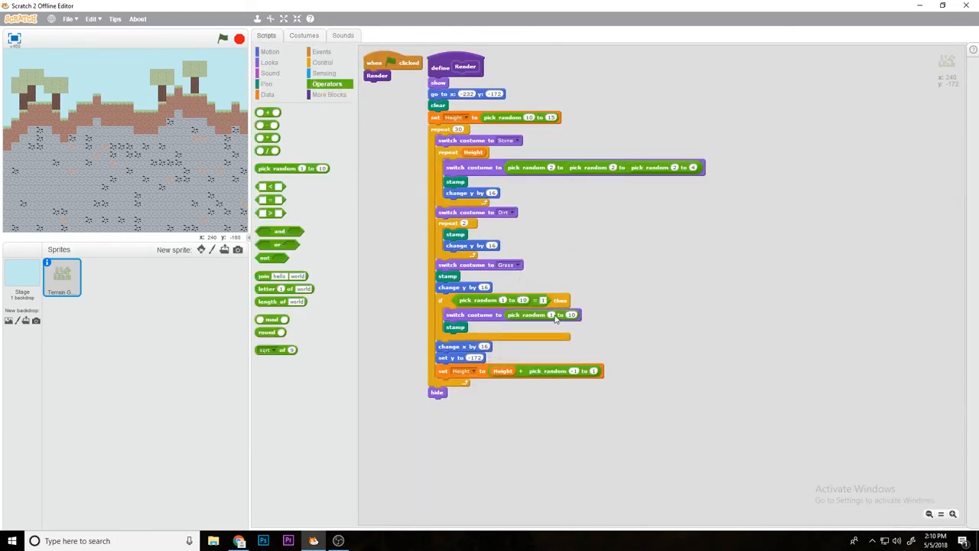
{"action": "left_click", "coordinate": [224, 43]}
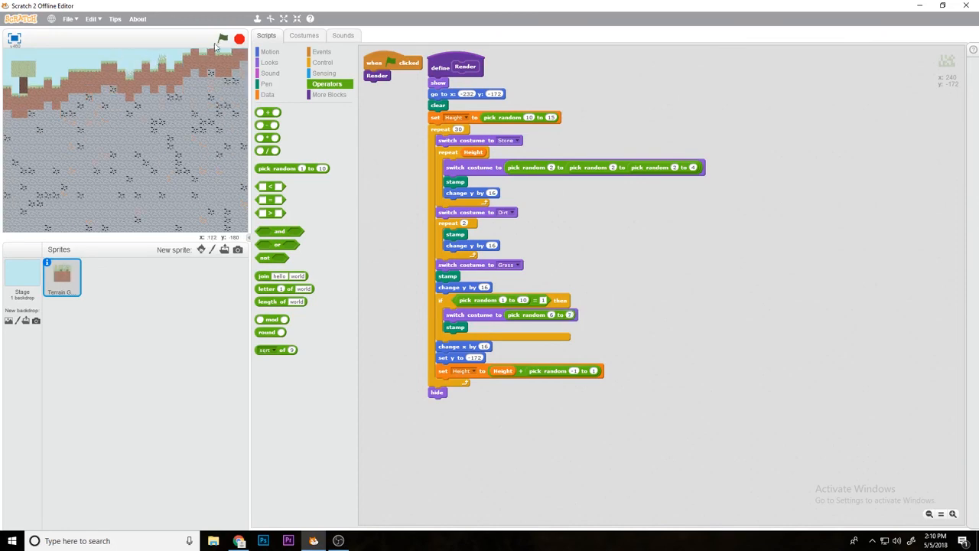
- Render another random terrain and verify the costume list before returning to the scripts
{"action": "left_click", "coordinate": [223, 40]}
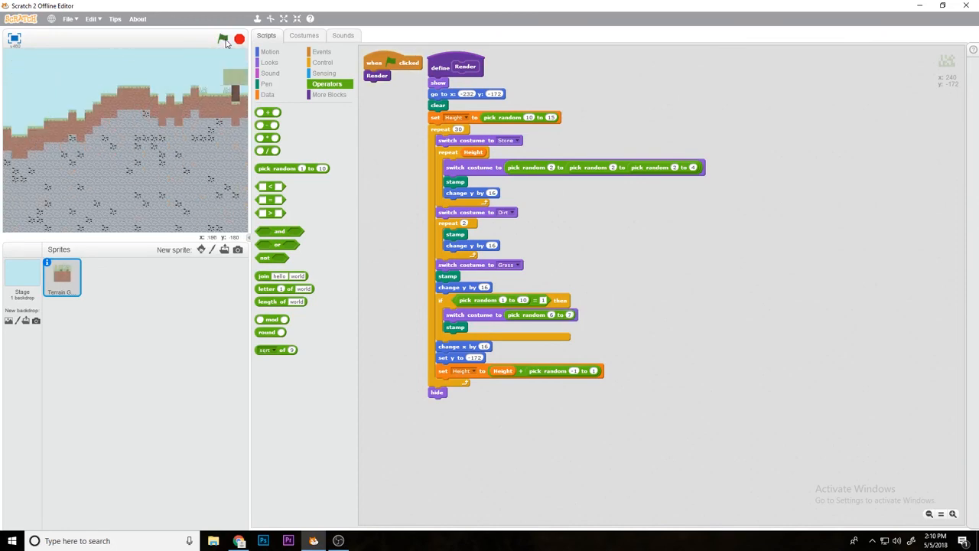
{"action": "left_click", "coordinate": [303, 36]}
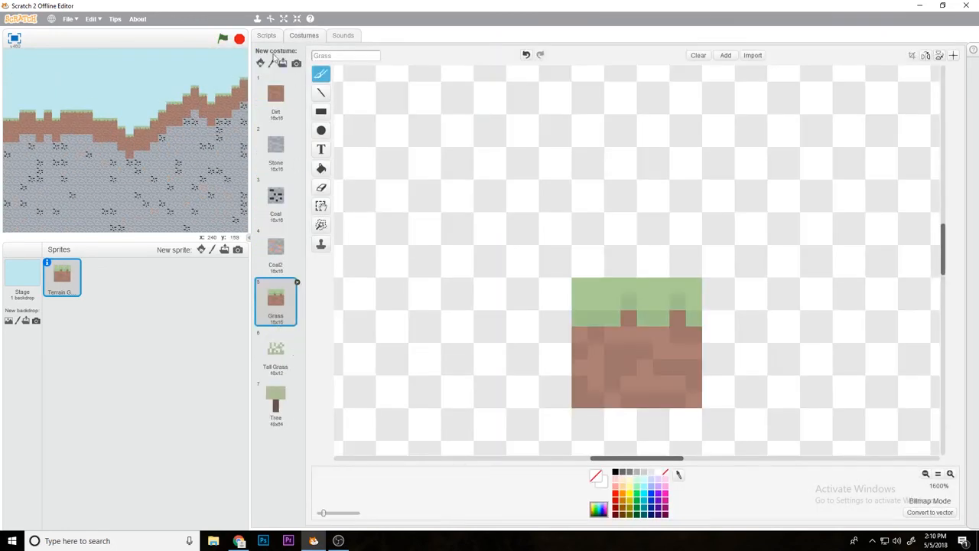
{"action": "left_click", "coordinate": [266, 35]}
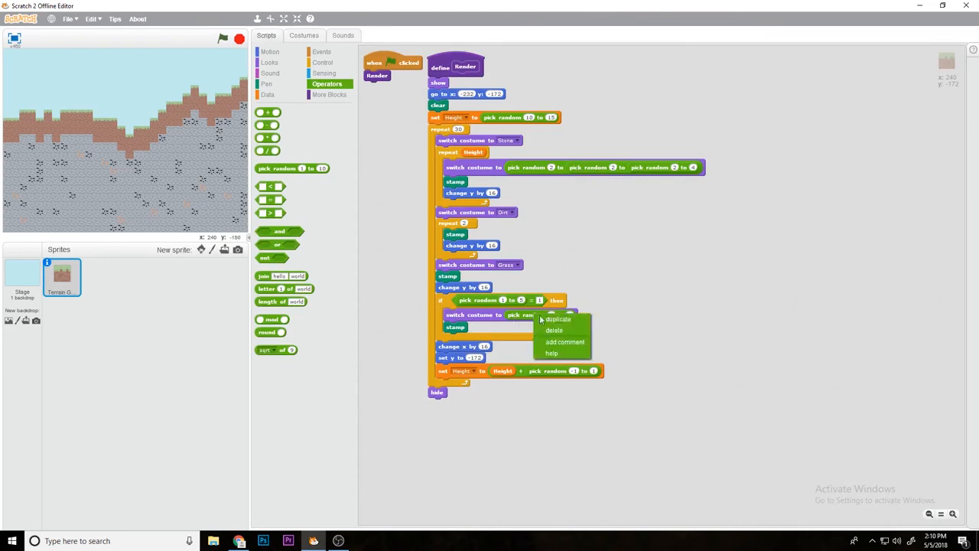